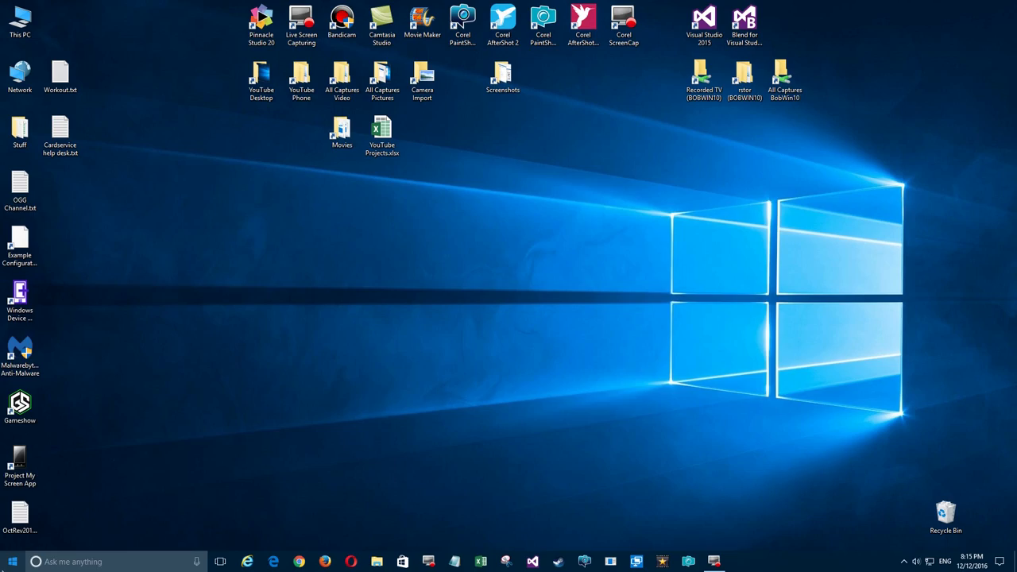
- Launch Photos from Start and show the Albums view
{"action": "left_click", "coordinate": [13, 562]}
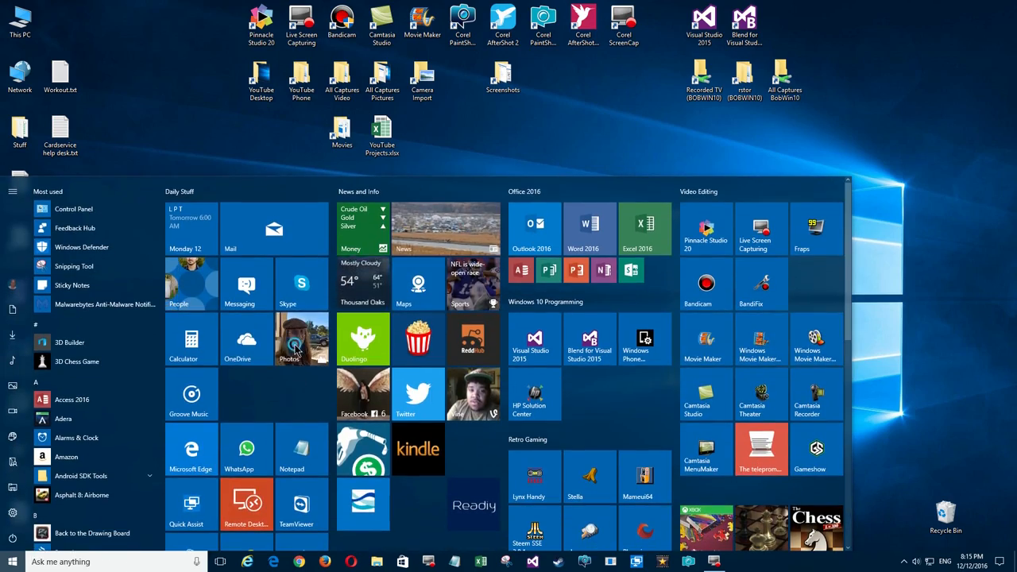
{"action": "left_click", "coordinate": [301, 340]}
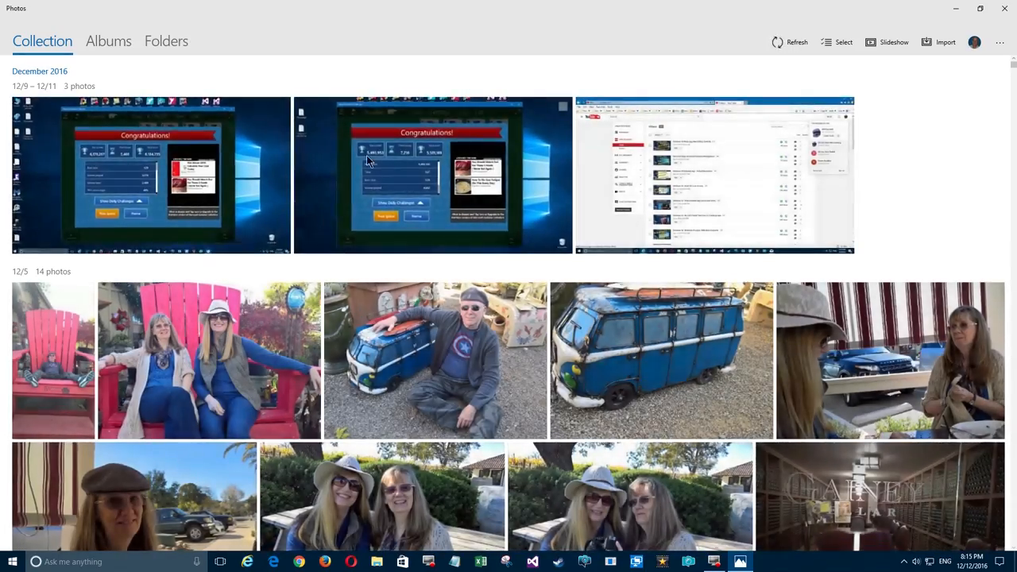
{"action": "left_click", "coordinate": [108, 41]}
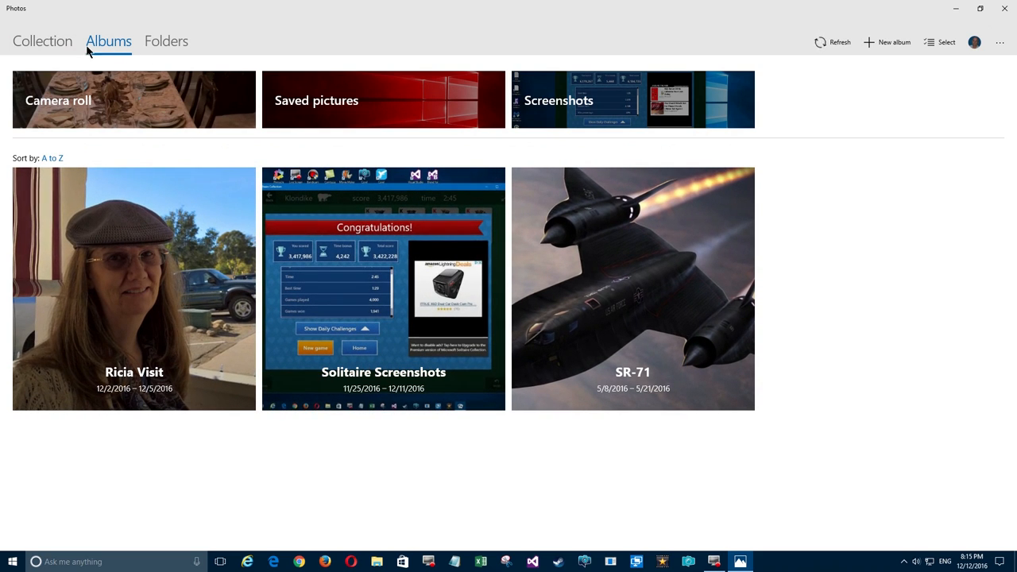
{"action": "mouse_move", "coordinate": [168, 293]}
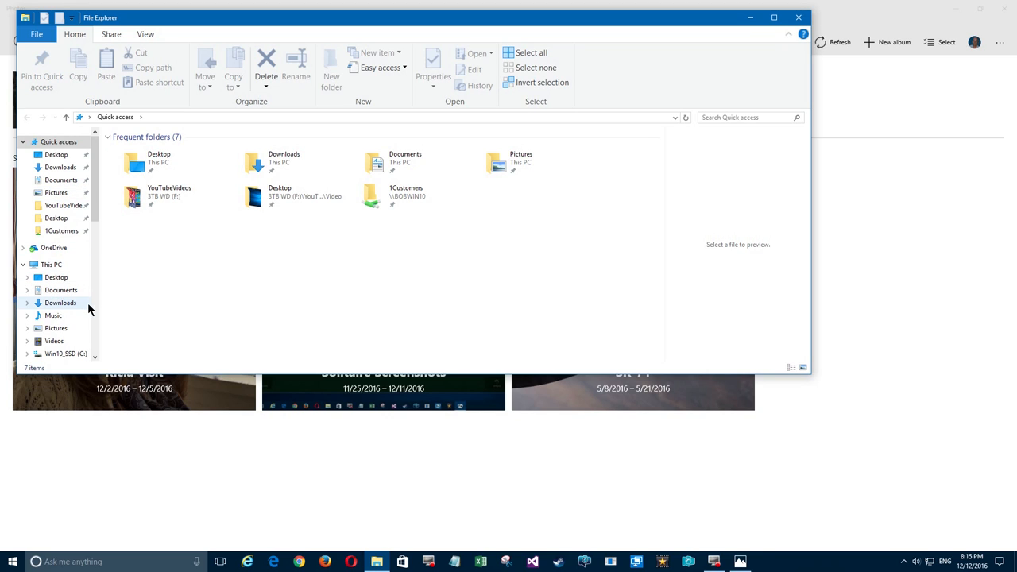
- Browse to Masters (E:) > Master Pictures > Bob in Details view
{"action": "scroll", "scroll_direction": "down", "scroll_amount": 3}
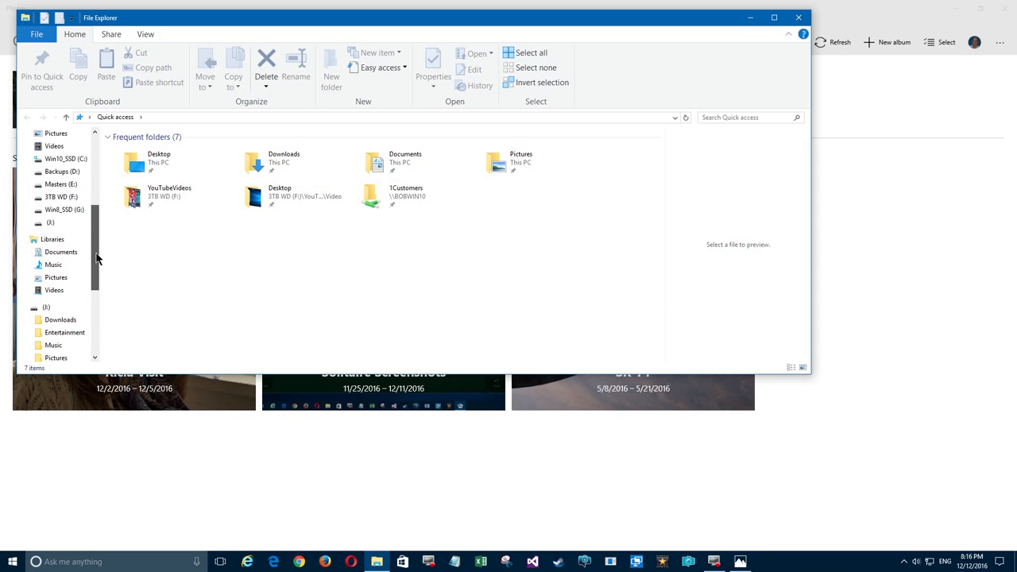
{"action": "left_click", "coordinate": [61, 210]}
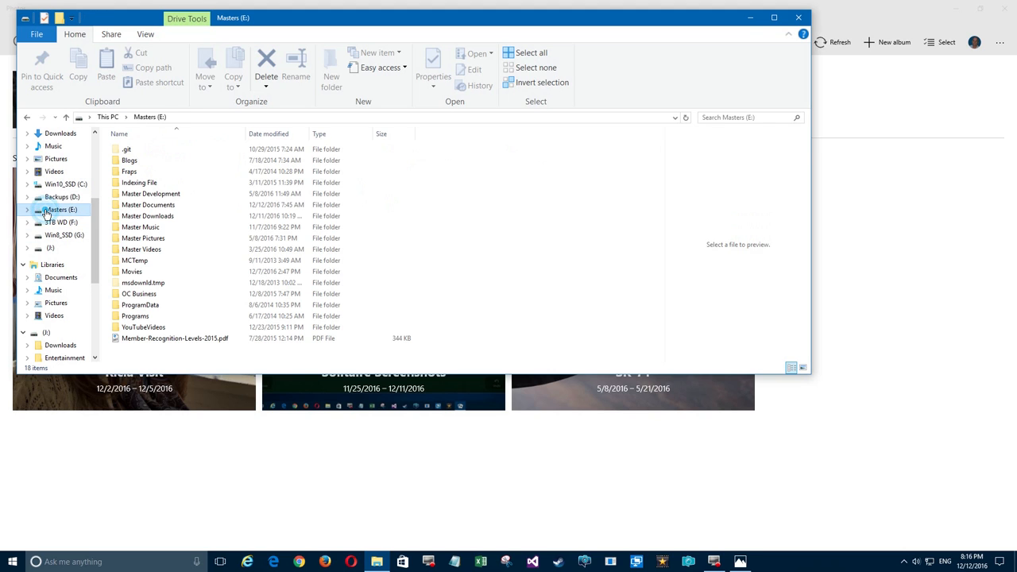
{"action": "left_click", "coordinate": [143, 239]}
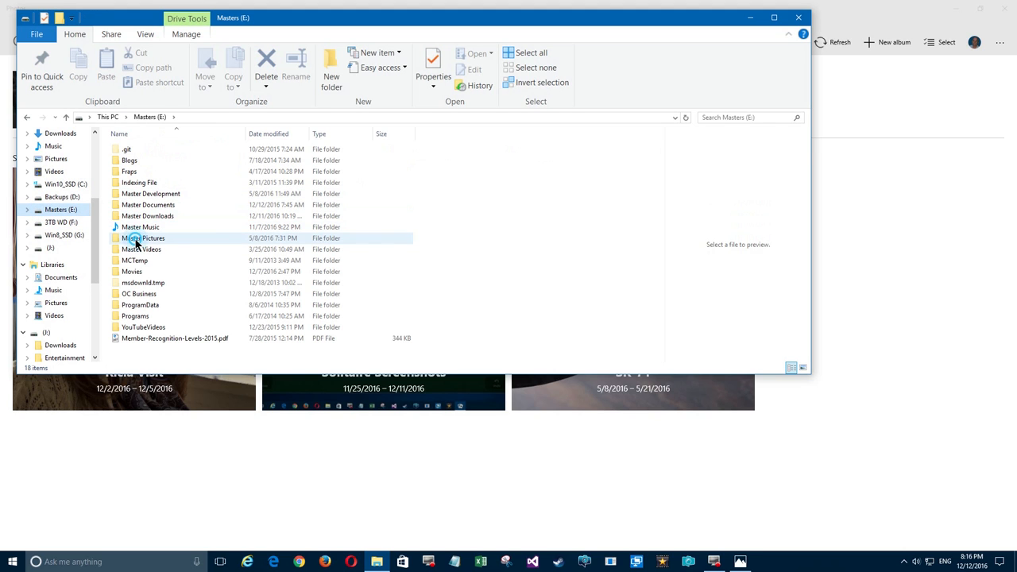
{"action": "double_click", "coordinate": [143, 239]}
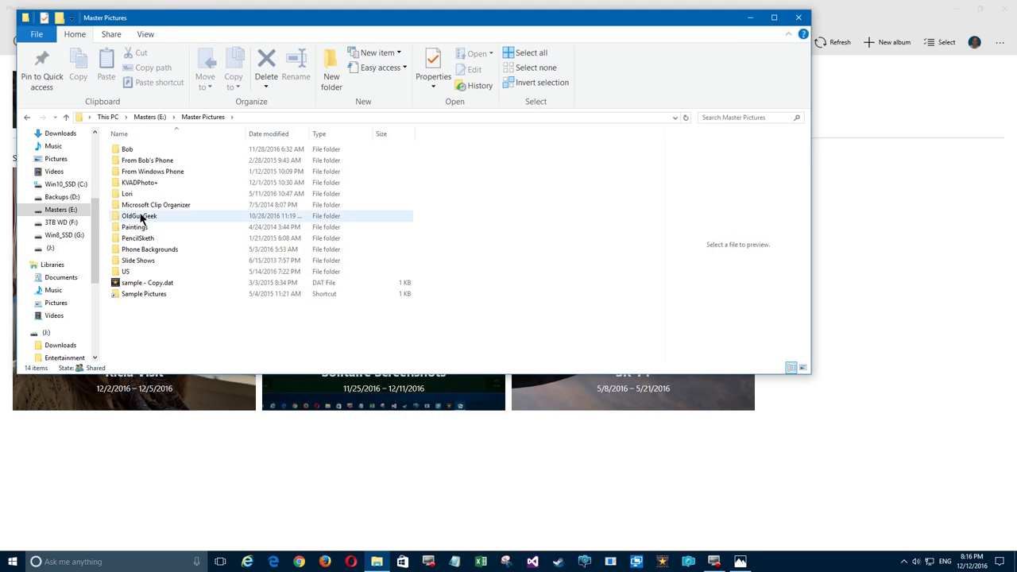
{"action": "double_click", "coordinate": [127, 150]}
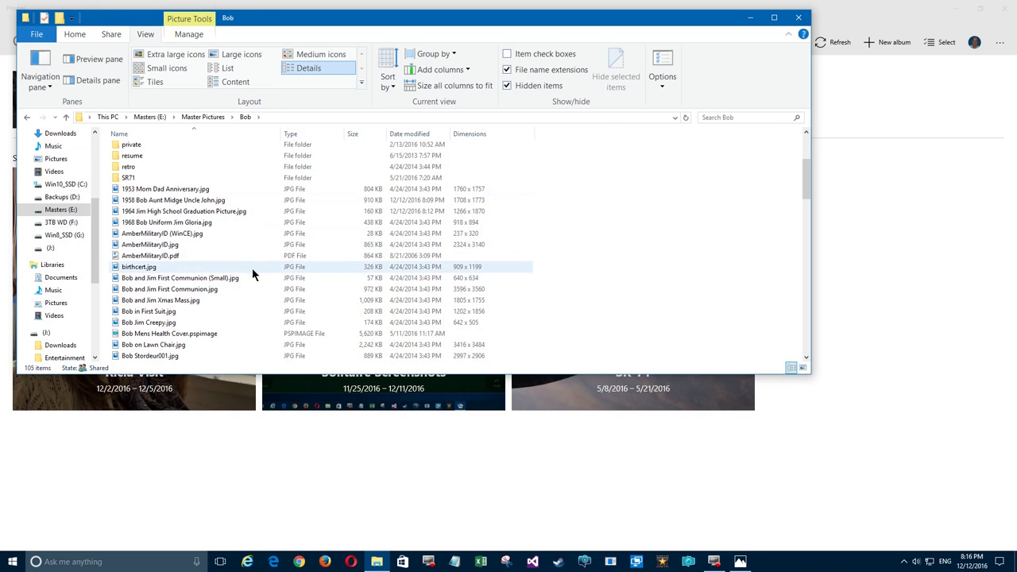
{"action": "mouse_move", "coordinate": [382, 232]}
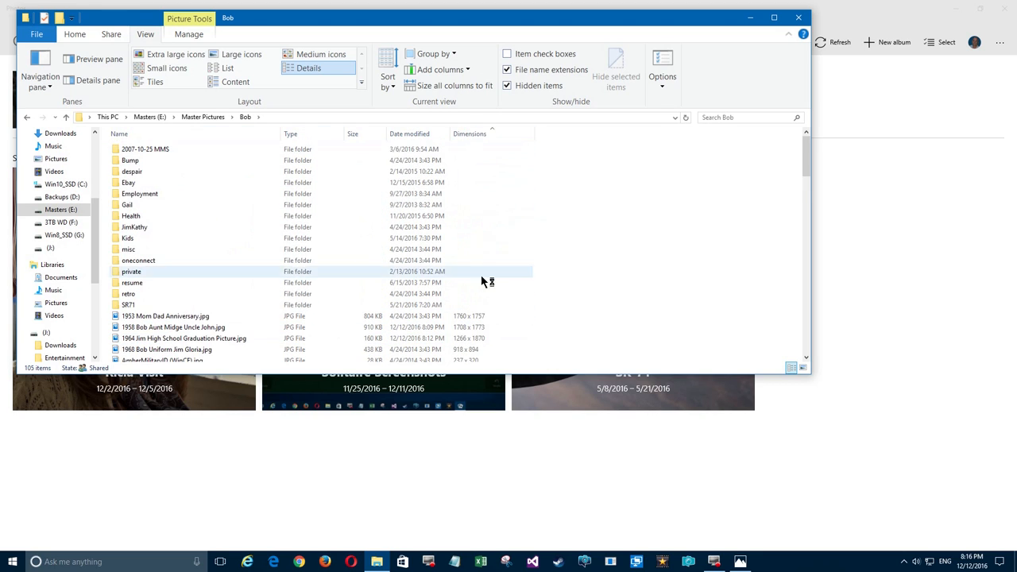
{"action": "scroll", "scroll_direction": "down", "scroll_amount": 3}
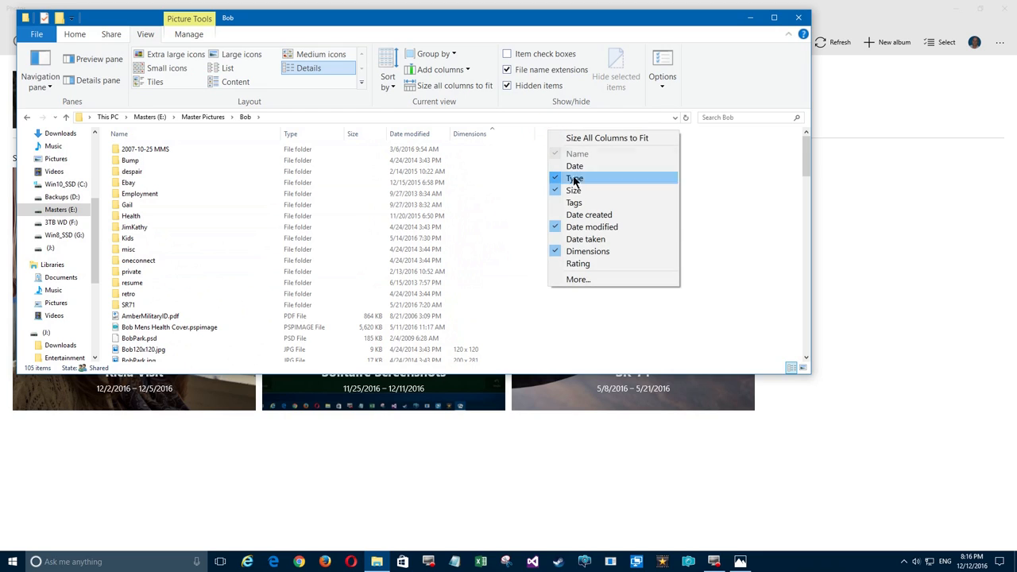
{"action": "mouse_move", "coordinate": [579, 264]}
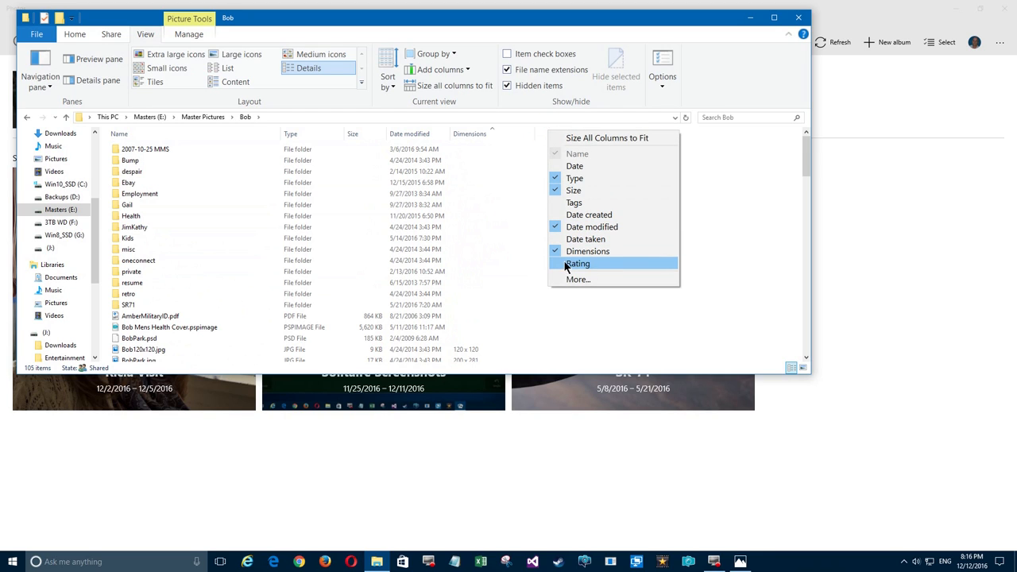
- Add Rating and Exposure time columns to the Bob folder listing
{"action": "left_click", "coordinate": [578, 264]}
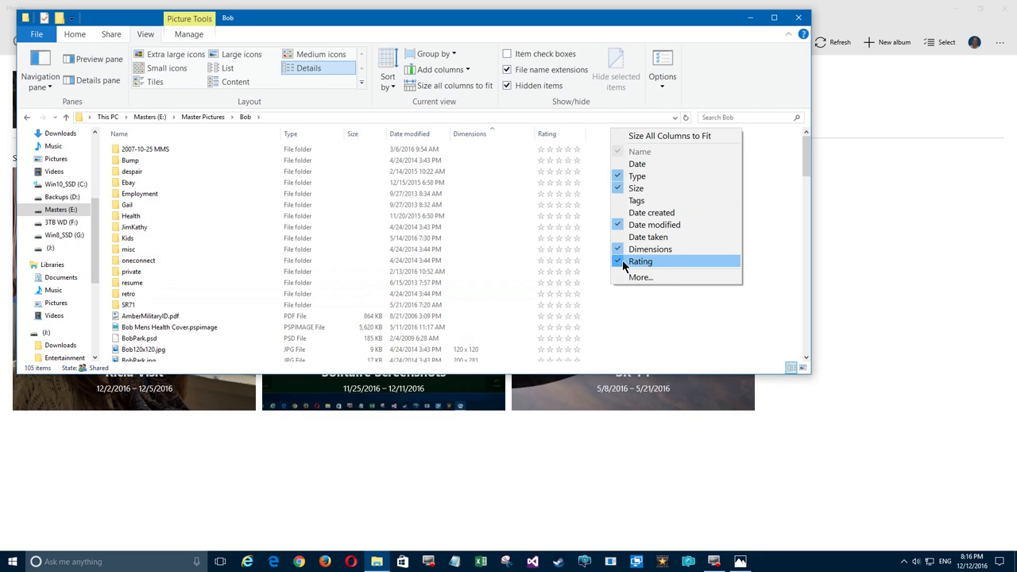
{"action": "mouse_move", "coordinate": [641, 277]}
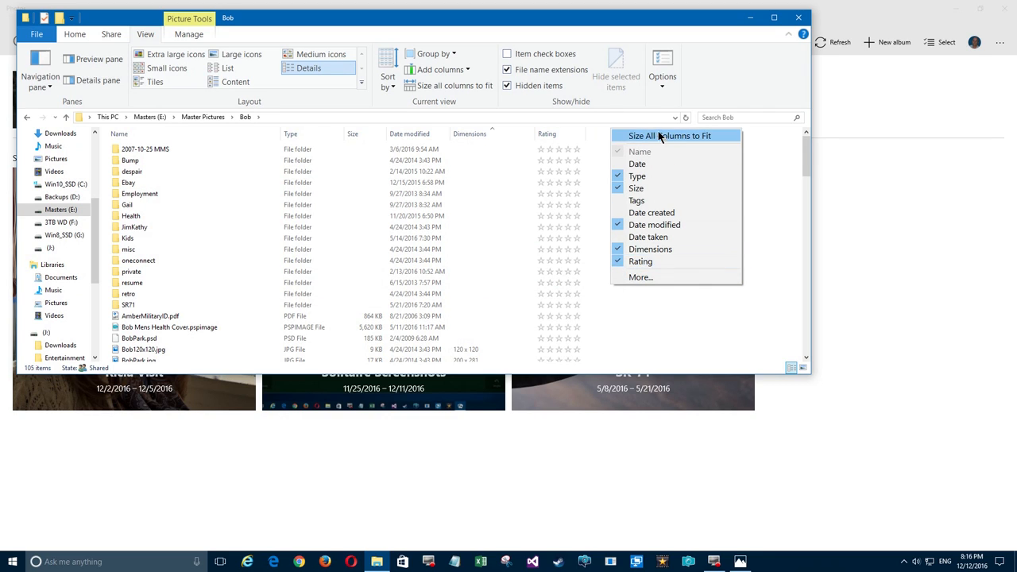
{"action": "left_click", "coordinate": [640, 276]}
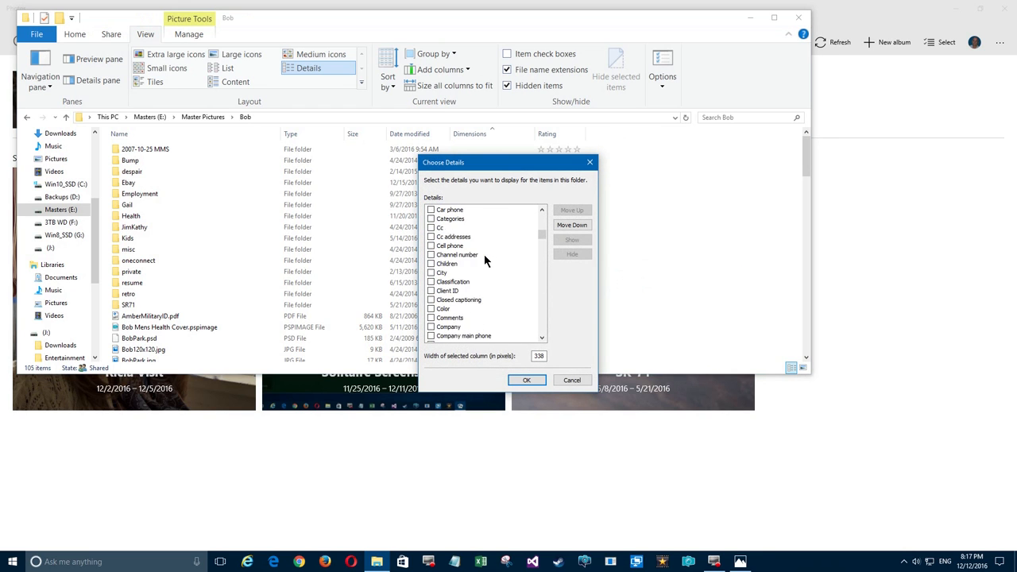
{"action": "scroll", "scroll_direction": "down", "scroll_amount": 3}
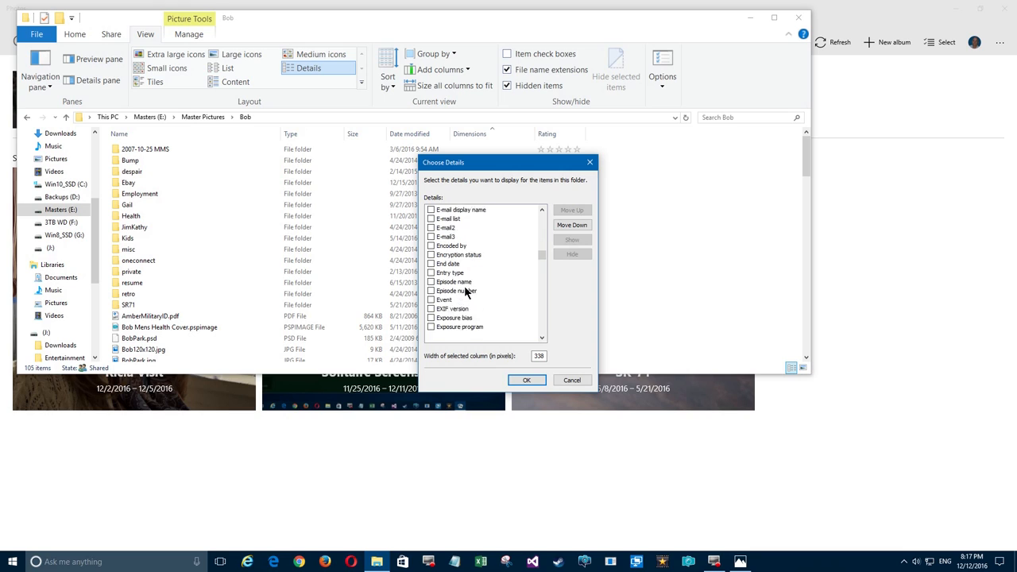
{"action": "scroll", "scroll_direction": "down", "scroll_amount": 3}
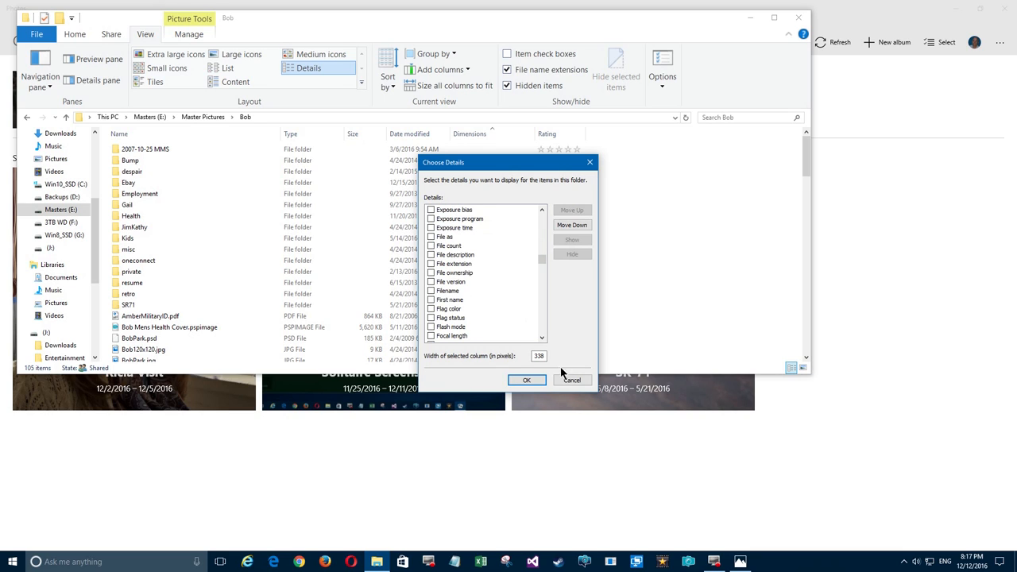
{"action": "mouse_move", "coordinate": [445, 235]}
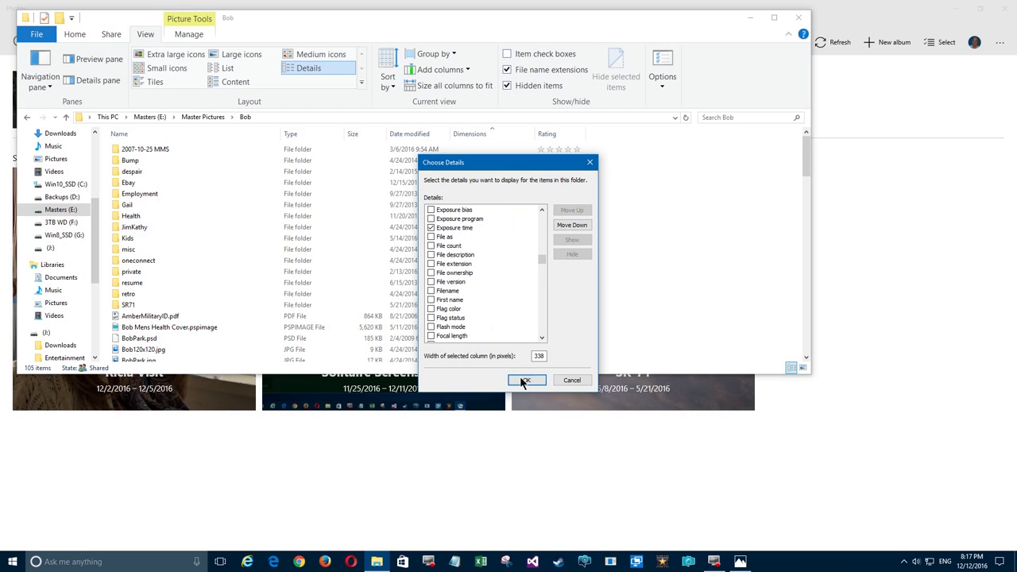
{"action": "left_click", "coordinate": [525, 381]}
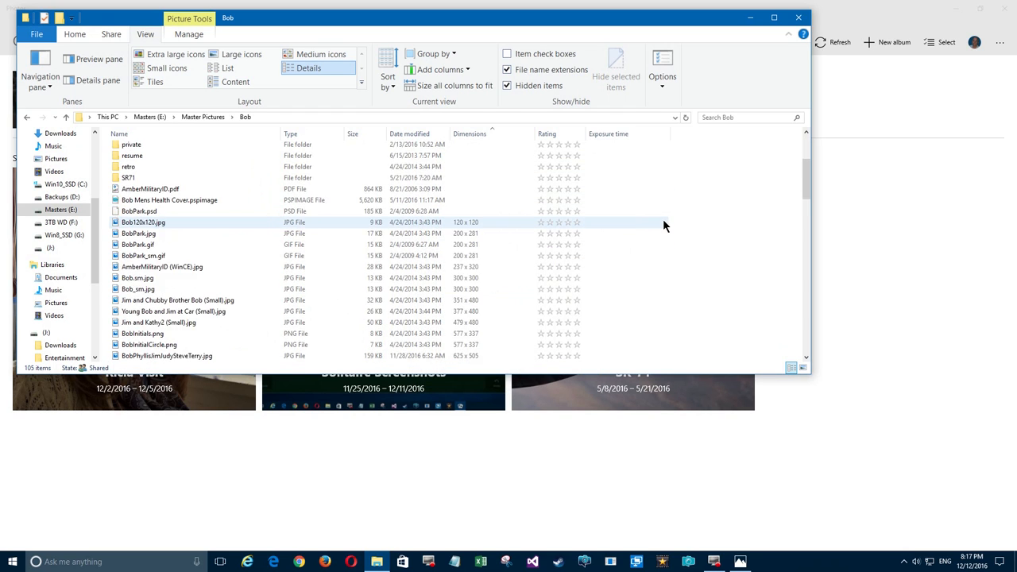
- Remove the Exposure time column and sort the list by Rating, reversed
{"action": "left_click", "coordinate": [612, 133]}
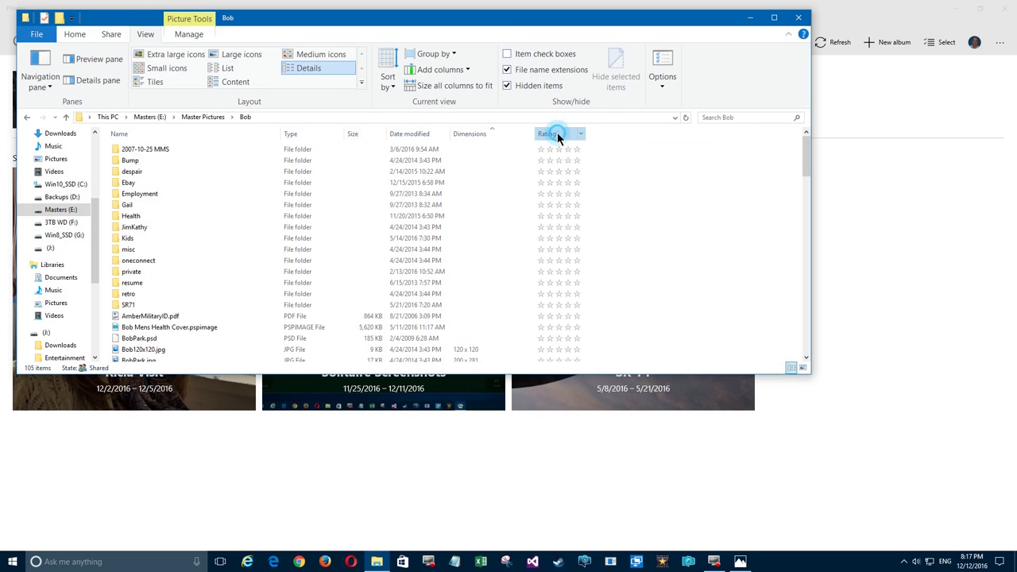
{"action": "left_click", "coordinate": [556, 134]}
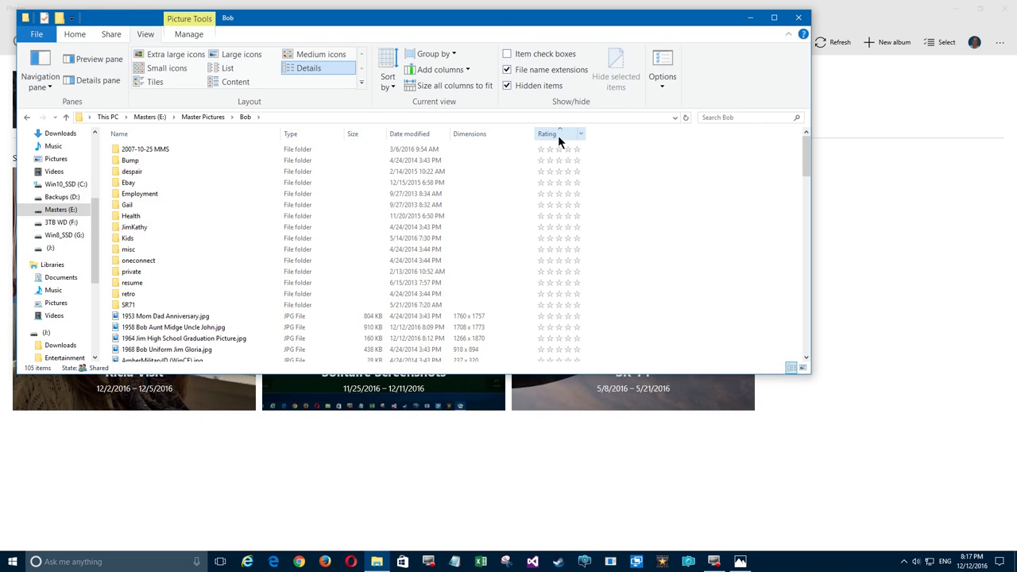
{"action": "left_click", "coordinate": [547, 133]}
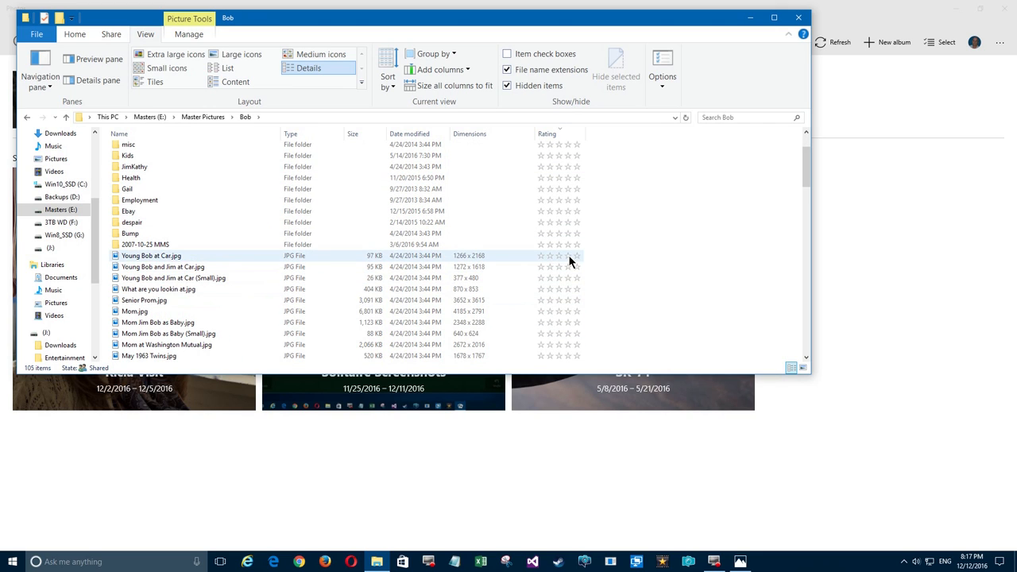
{"action": "left_click", "coordinate": [174, 277]}
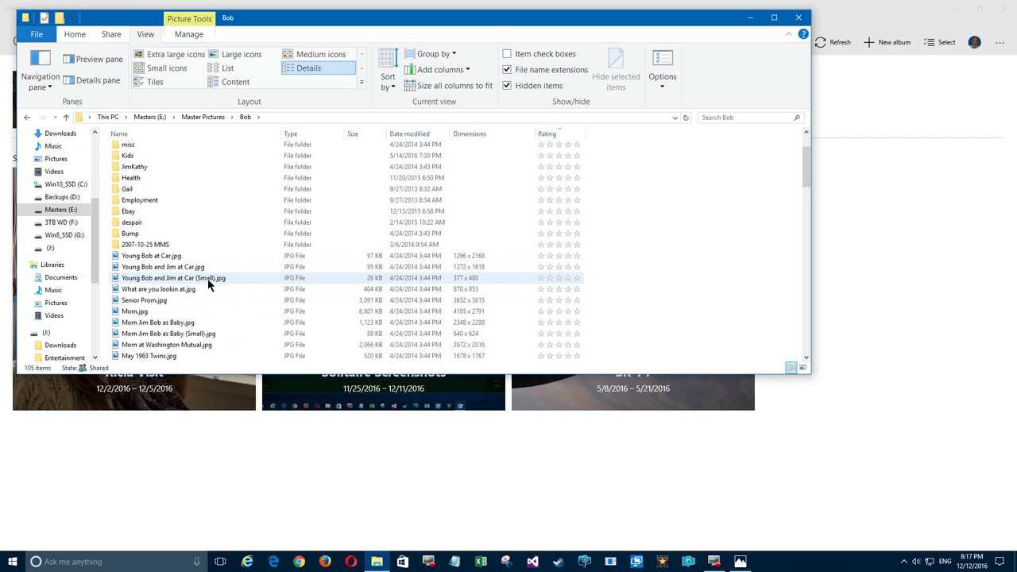
{"action": "mouse_move", "coordinate": [174, 279]}
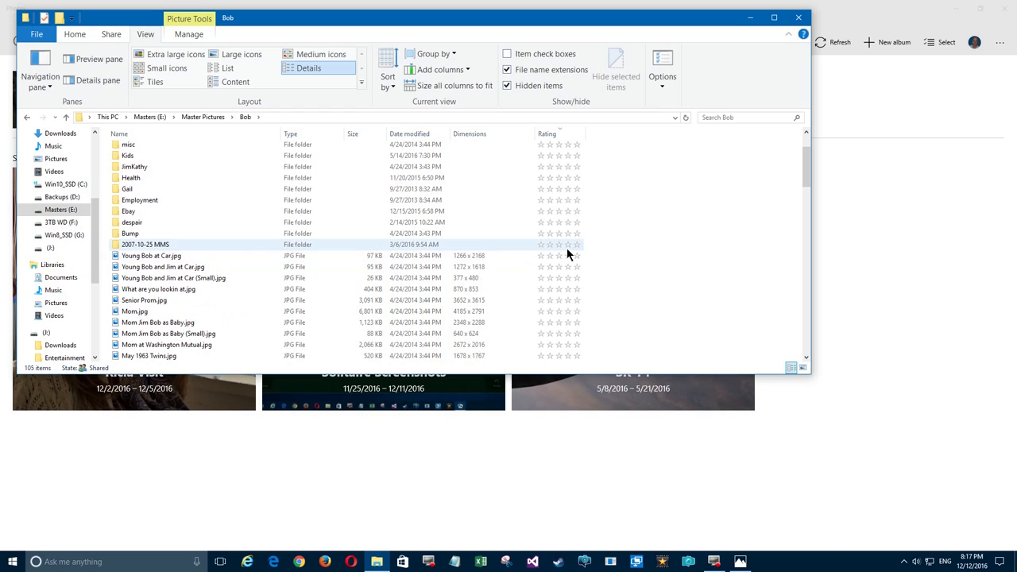
{"action": "mouse_move", "coordinate": [568, 254]}
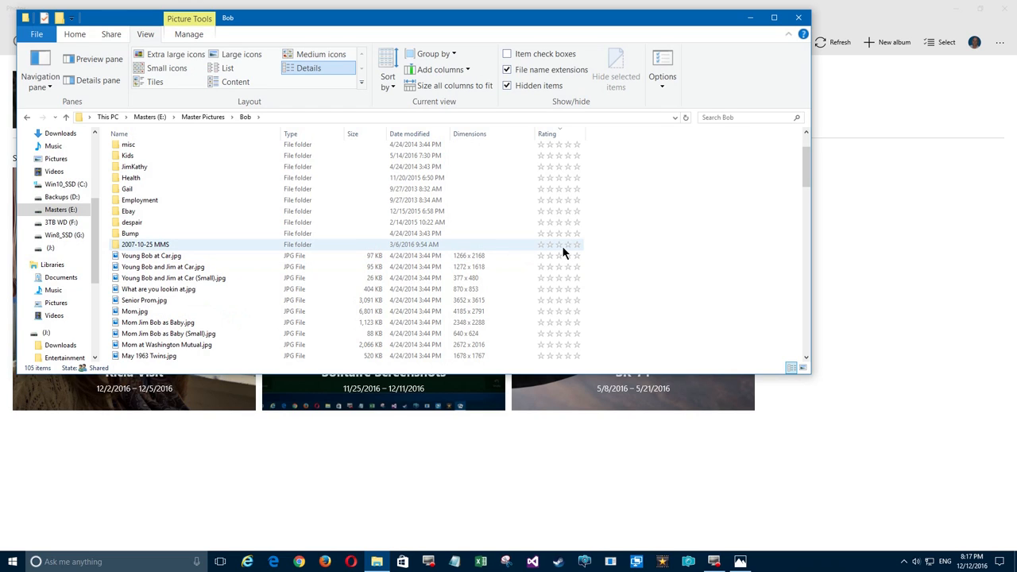
{"action": "left_click", "coordinate": [152, 254]}
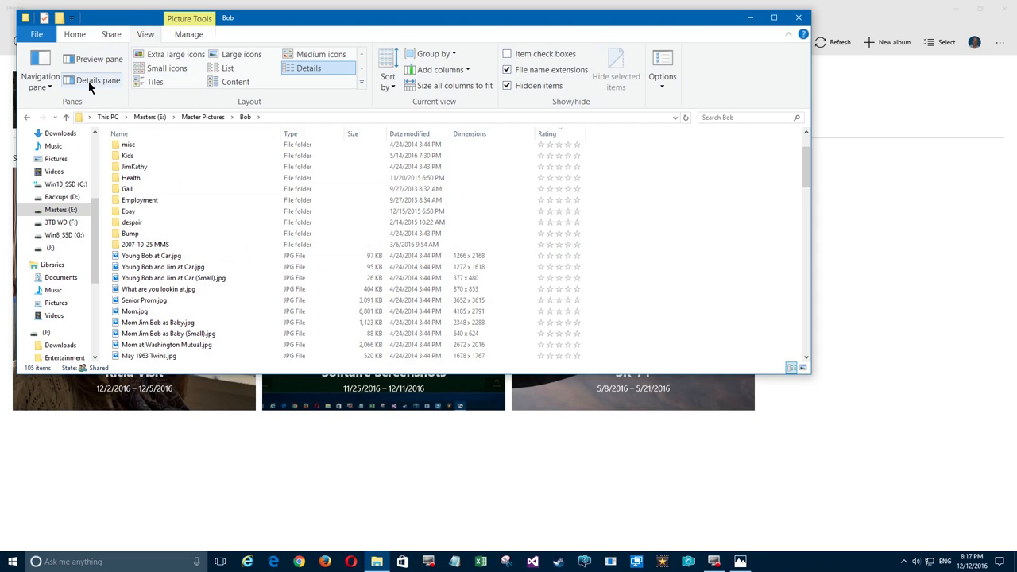
- Show the details pane and give Young Bob at Car.jpg a star rating
{"action": "left_click", "coordinate": [98, 80]}
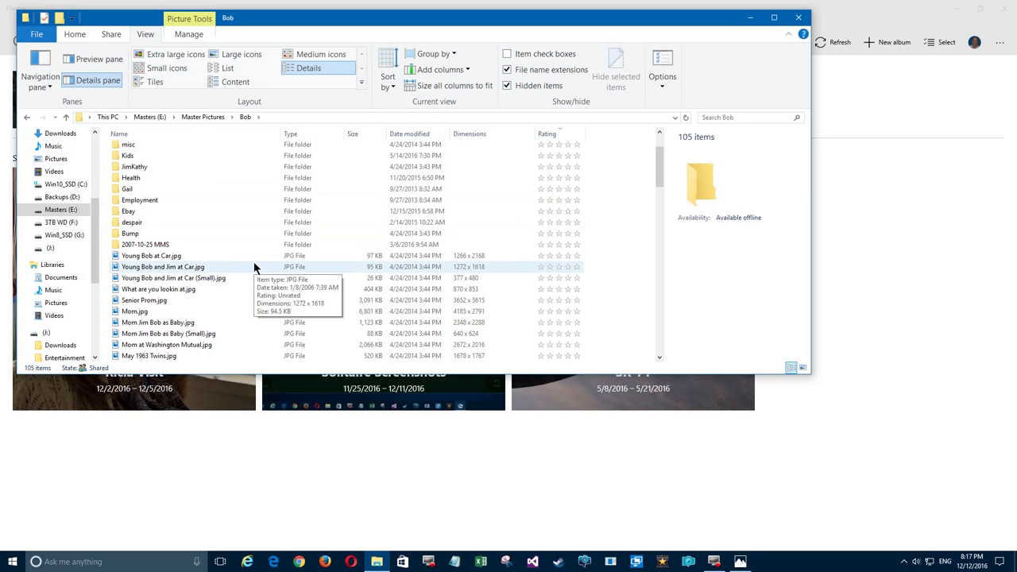
{"action": "left_click", "coordinate": [151, 255]}
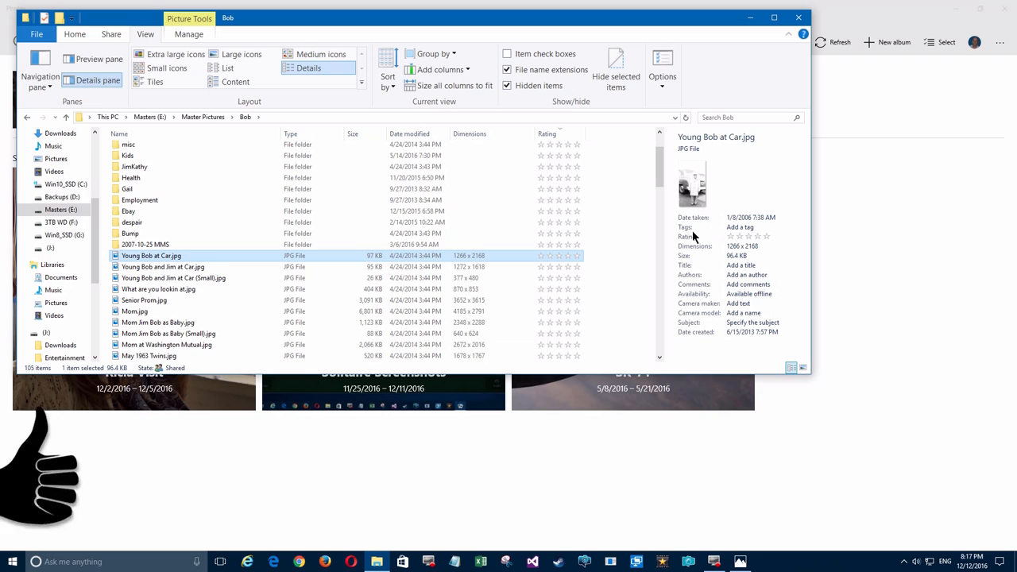
{"action": "left_click", "coordinate": [766, 236]}
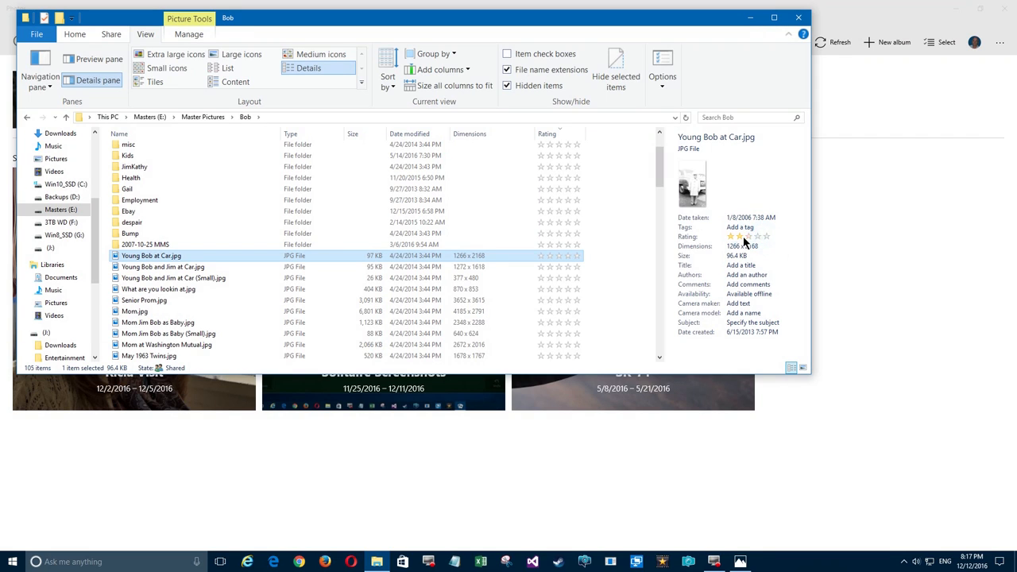
{"action": "left_click", "coordinate": [760, 264]}
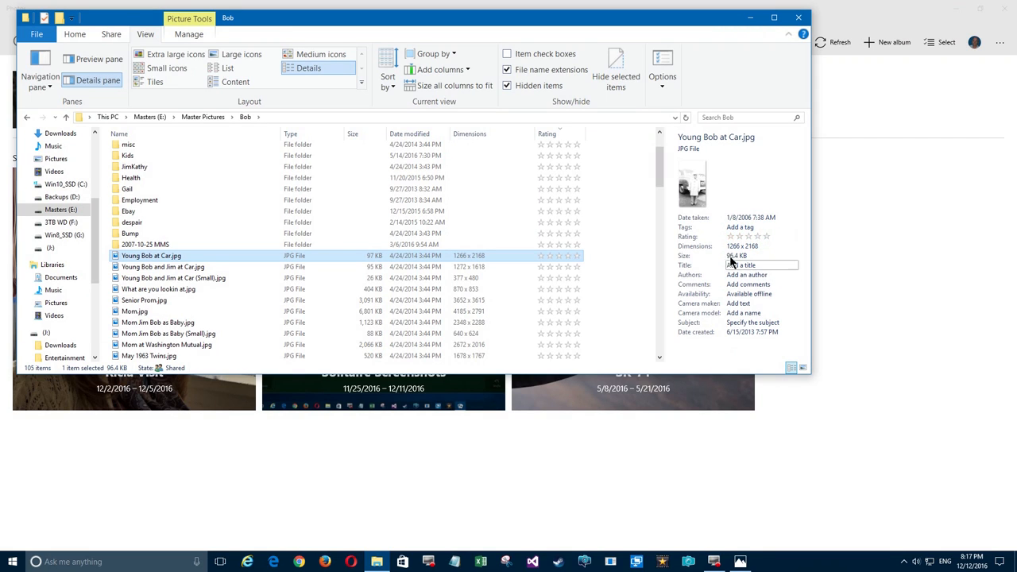
{"action": "left_click", "coordinate": [731, 235]}
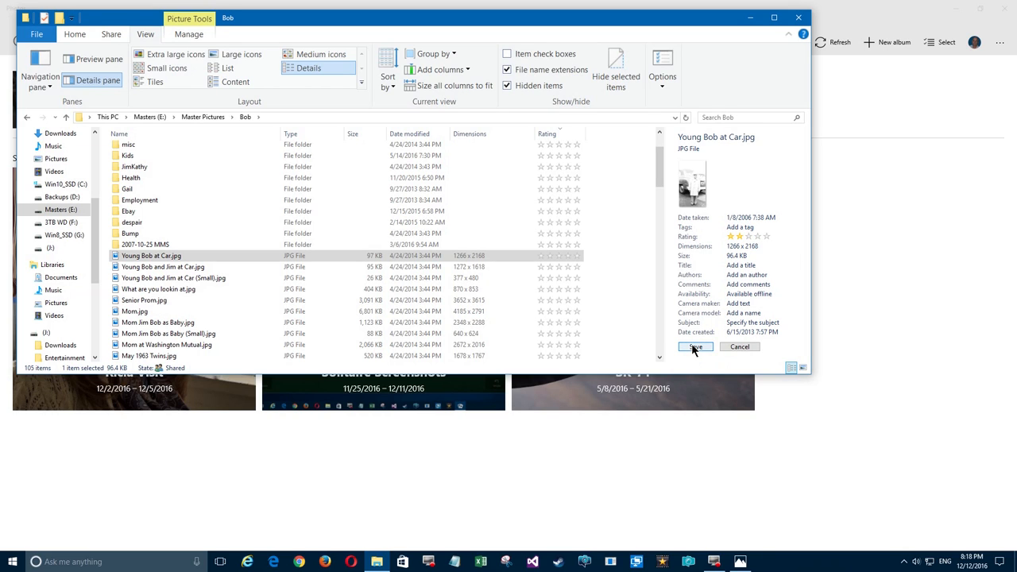
{"action": "left_click", "coordinate": [695, 347]}
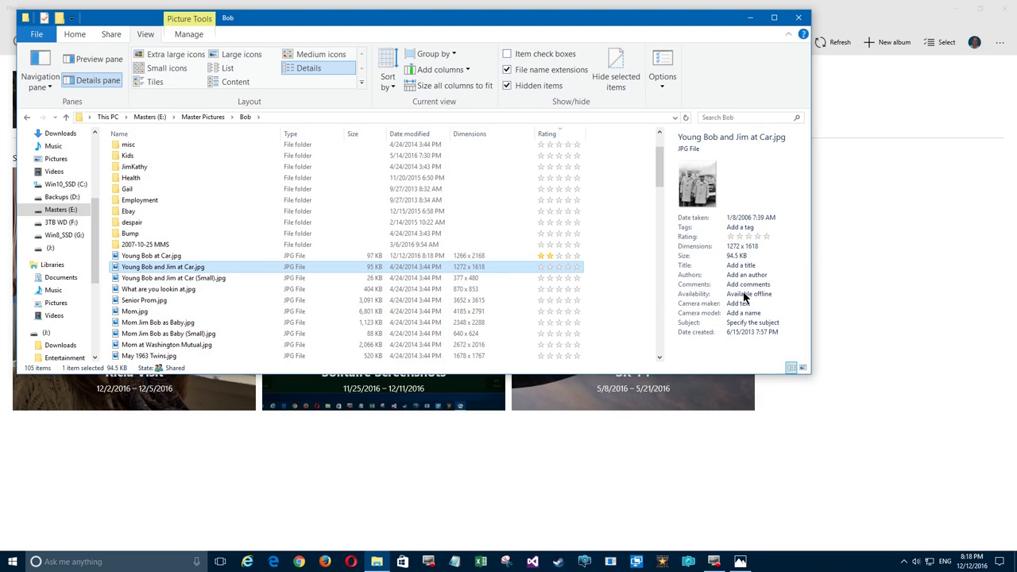
- Rate Young Bob and Jim at Car.jpg and What are you lookin at.jpg
{"action": "left_click", "coordinate": [747, 235]}
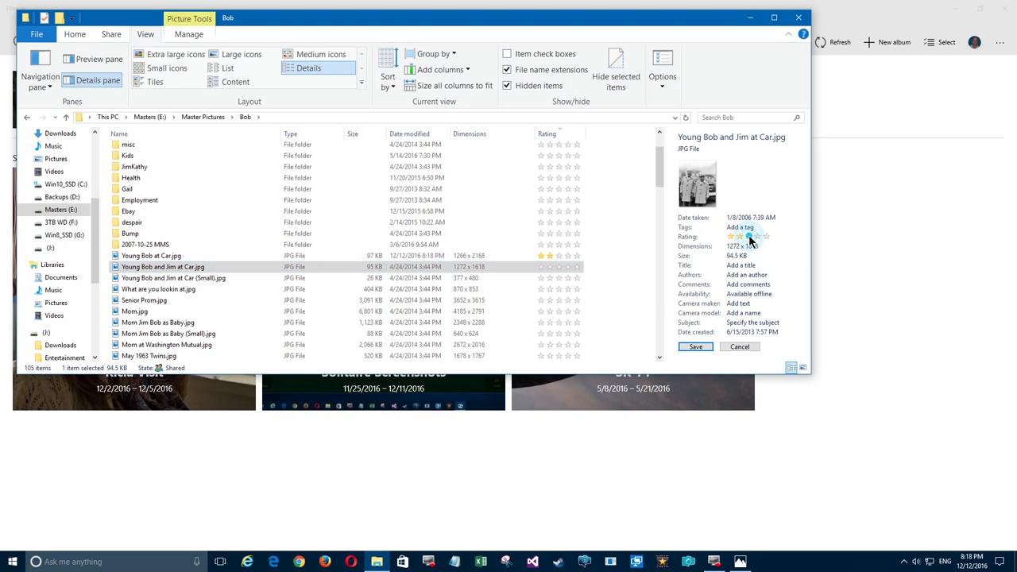
{"action": "left_click", "coordinate": [695, 346]}
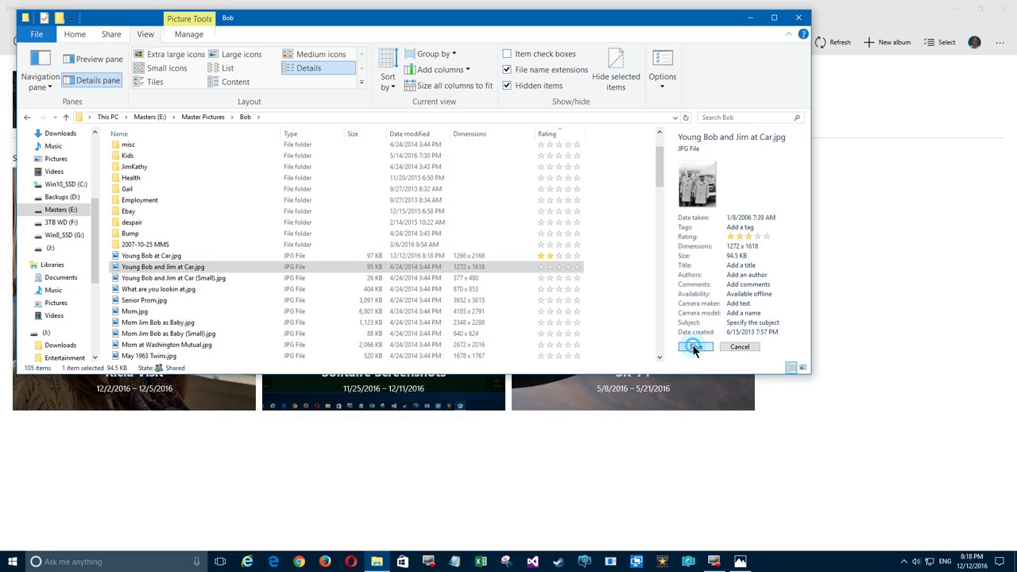
{"action": "left_click", "coordinate": [696, 347]}
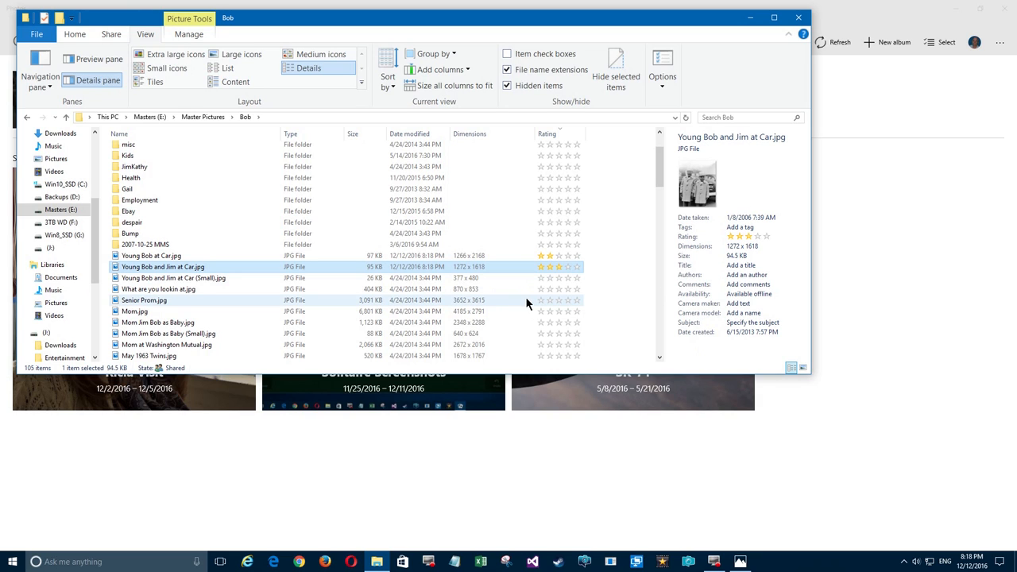
{"action": "left_click", "coordinate": [159, 289]}
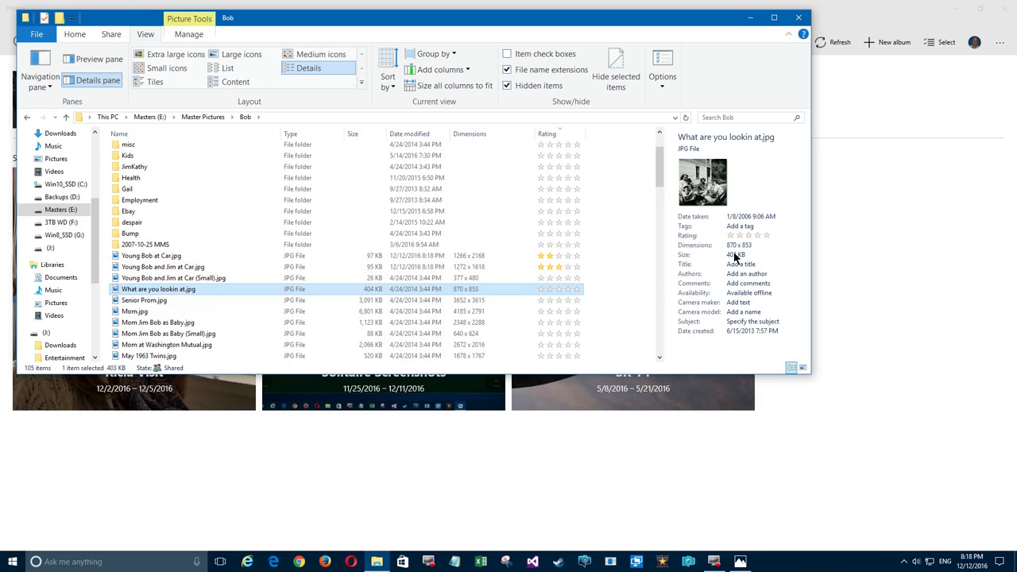
{"action": "left_click", "coordinate": [738, 235]}
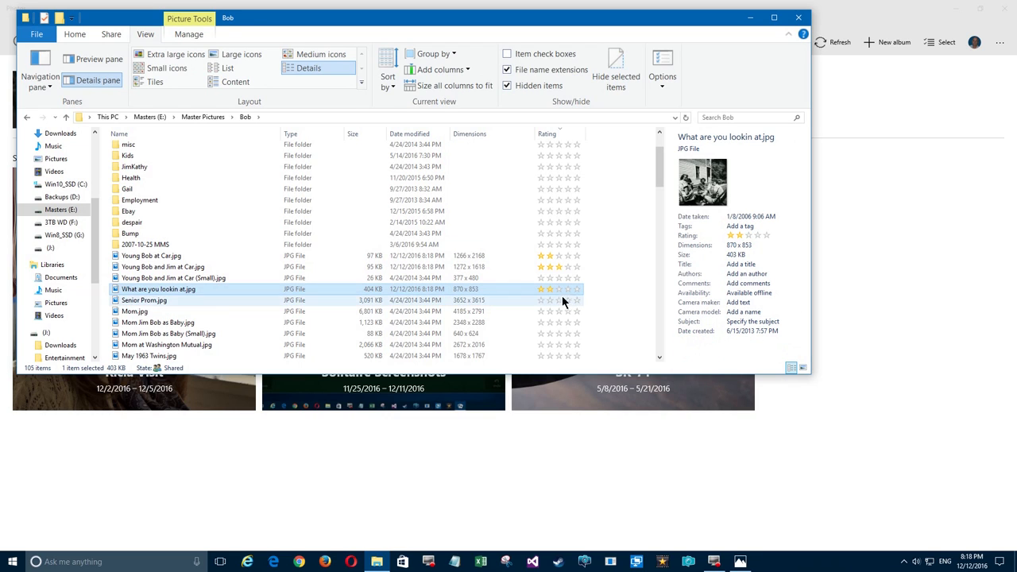
{"action": "mouse_move", "coordinate": [579, 305]}
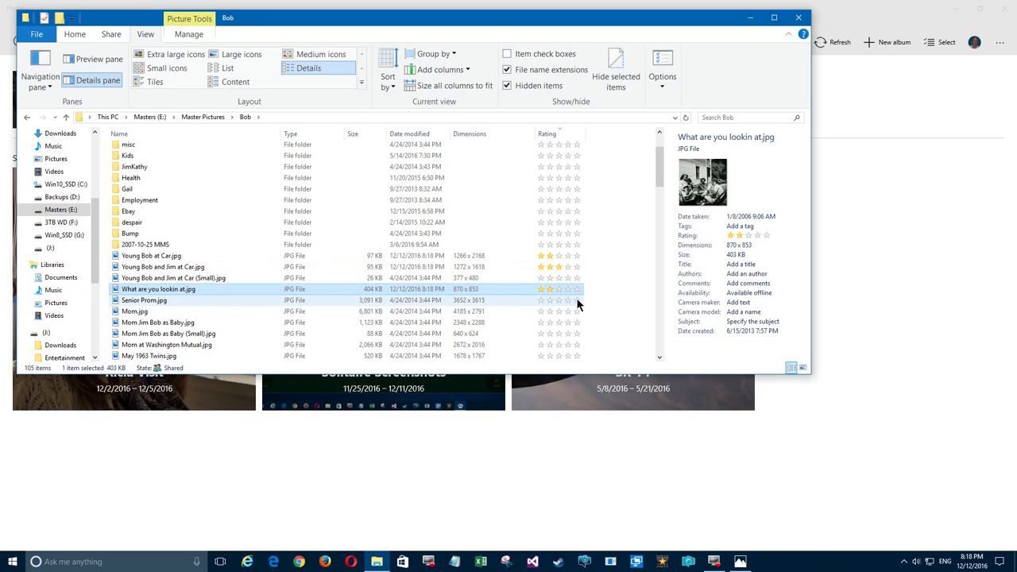
- Give Senior Prom.jpg a star rating and save it
{"action": "left_click", "coordinate": [143, 301]}
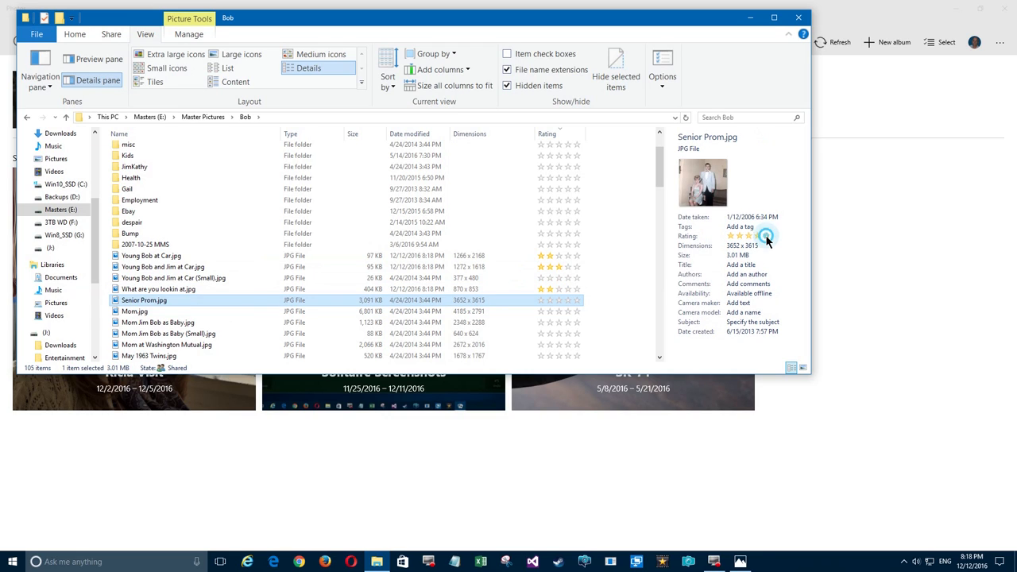
{"action": "left_click", "coordinate": [766, 236]}
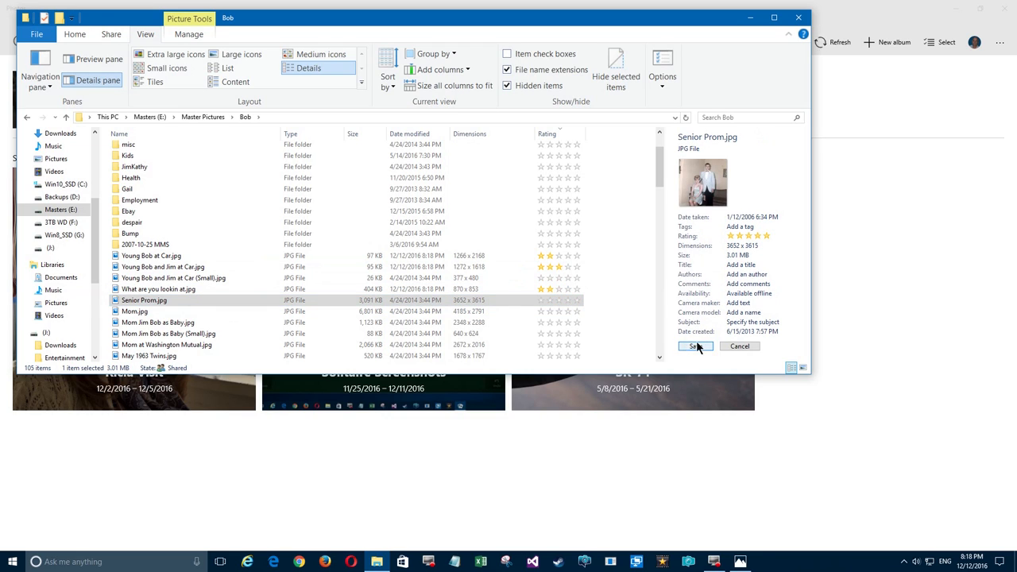
{"action": "left_click", "coordinate": [693, 347]}
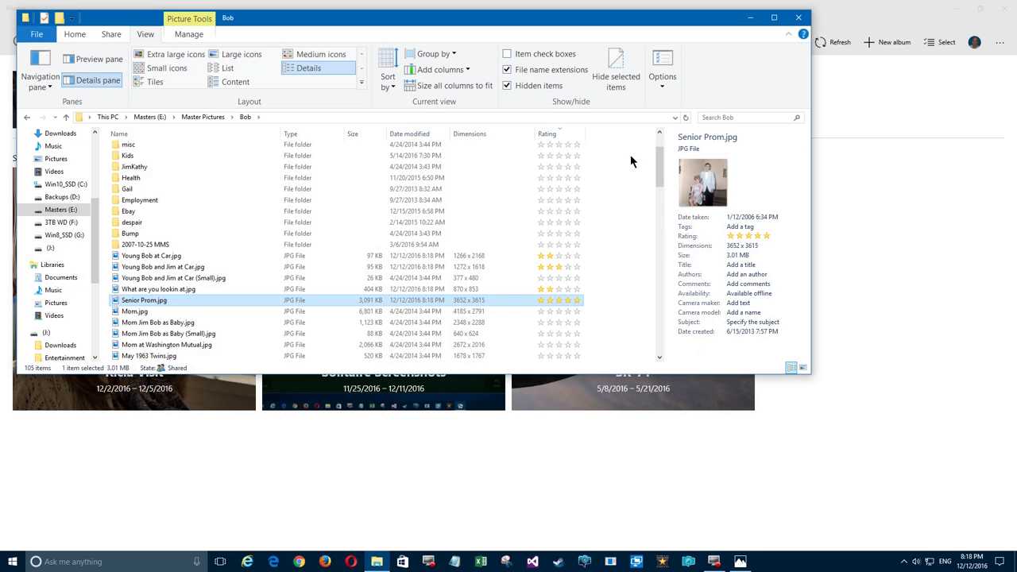
{"action": "left_click", "coordinate": [547, 133]}
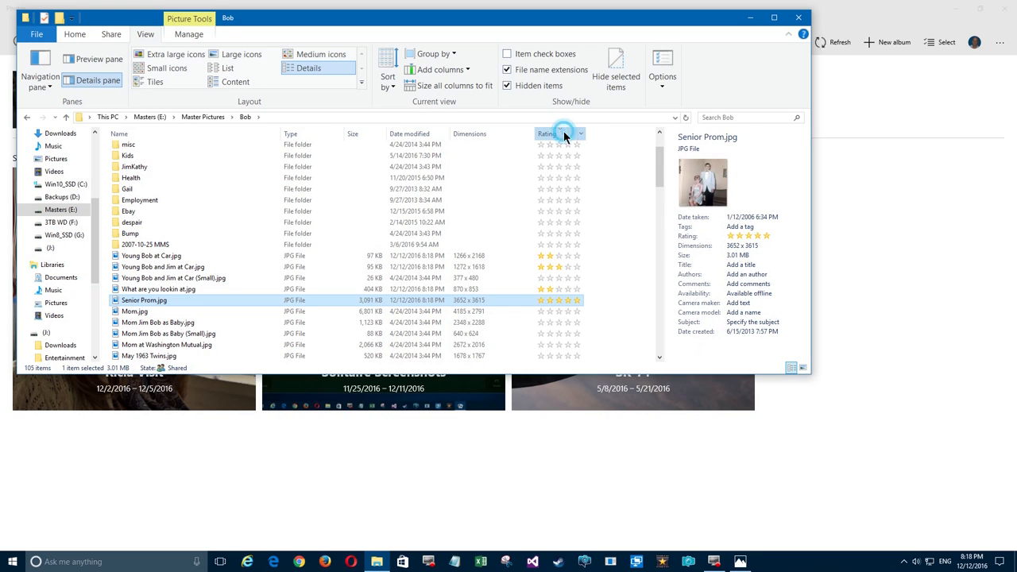
- Sort by Rating, then adjust the star rating of What are you lookin at.jpg
{"action": "left_click", "coordinate": [547, 134]}
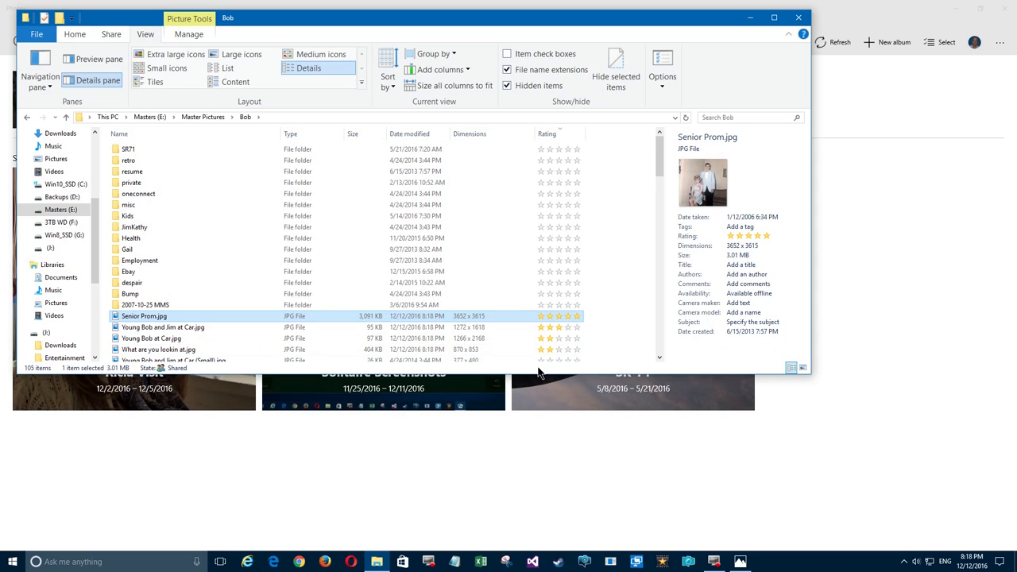
{"action": "mouse_move", "coordinate": [169, 537]}
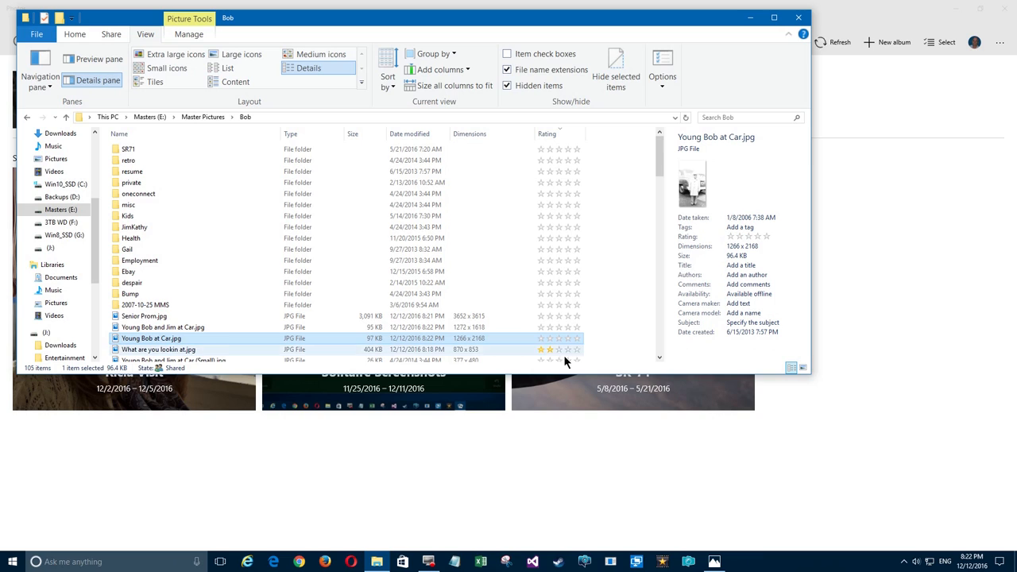
{"action": "left_click", "coordinate": [159, 349]}
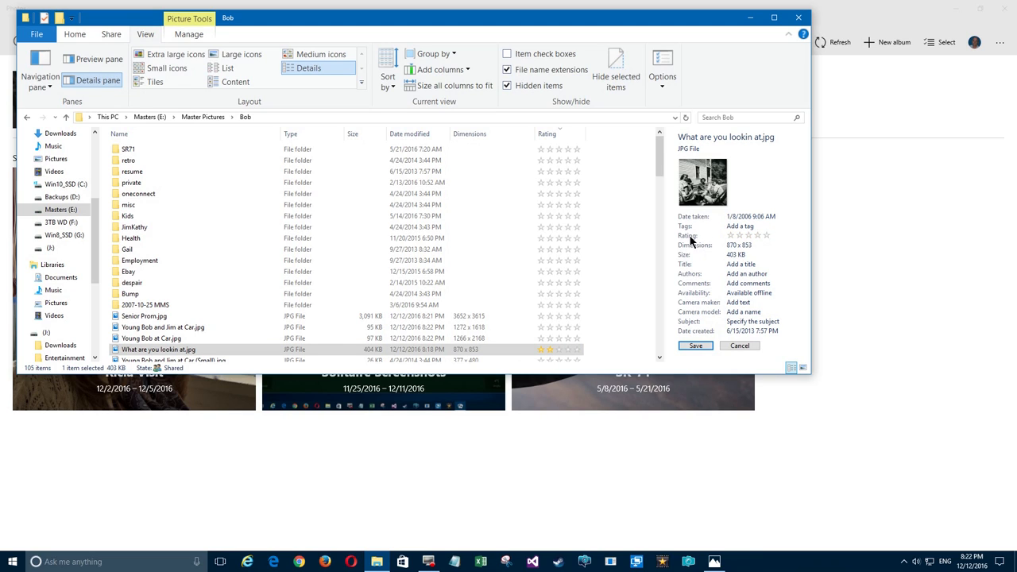
{"action": "left_click", "coordinate": [748, 235]}
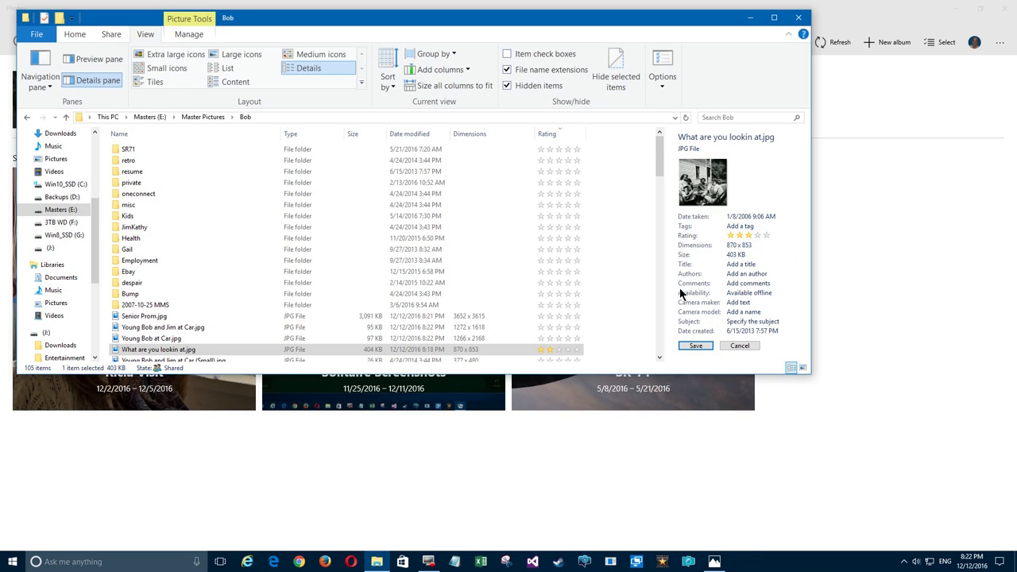
{"action": "left_click", "coordinate": [730, 235]}
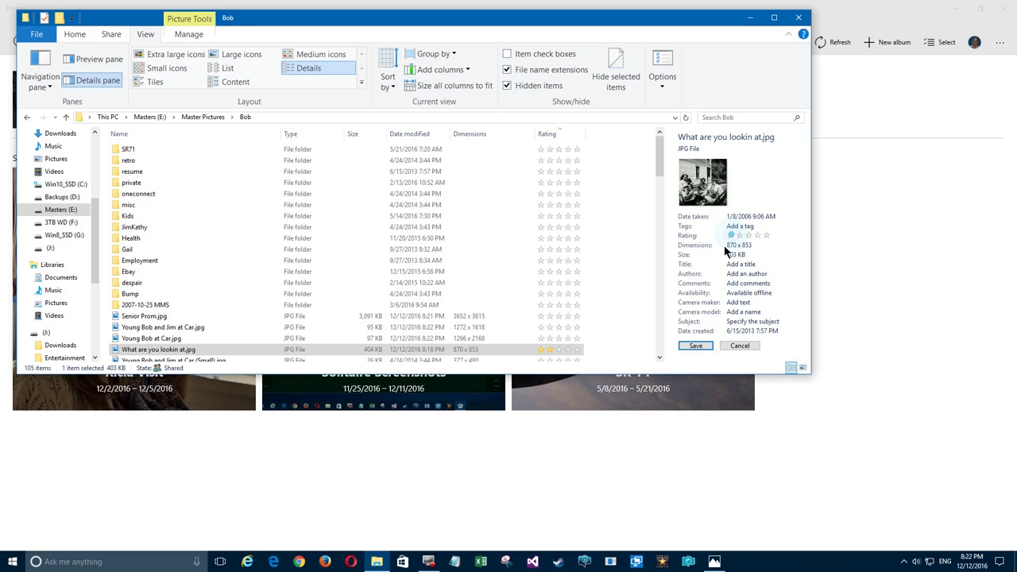
{"action": "left_click", "coordinate": [731, 236]}
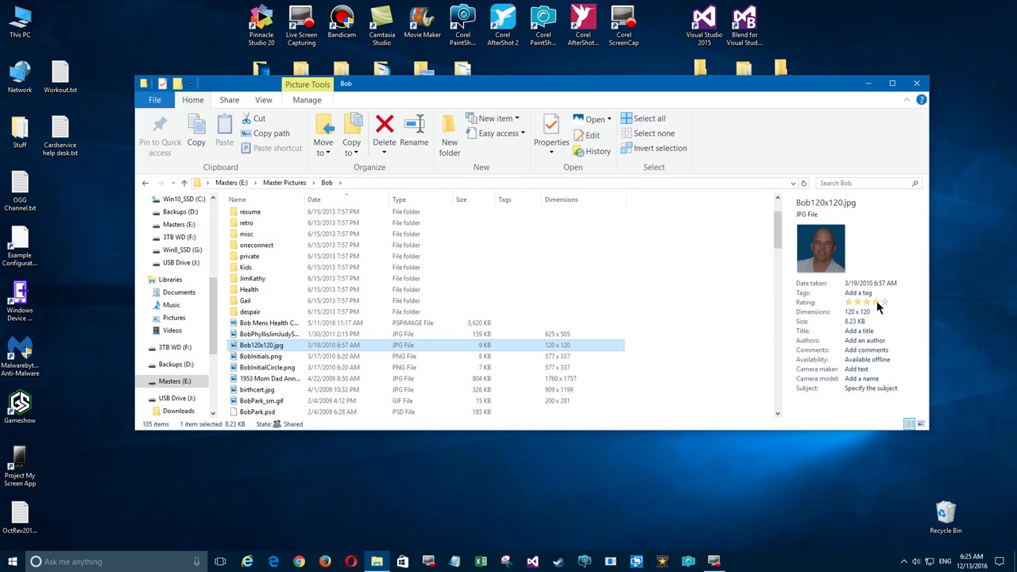
- Rate Bob120x120.jpg and review the initials PNG's details
{"action": "left_click", "coordinate": [867, 302]}
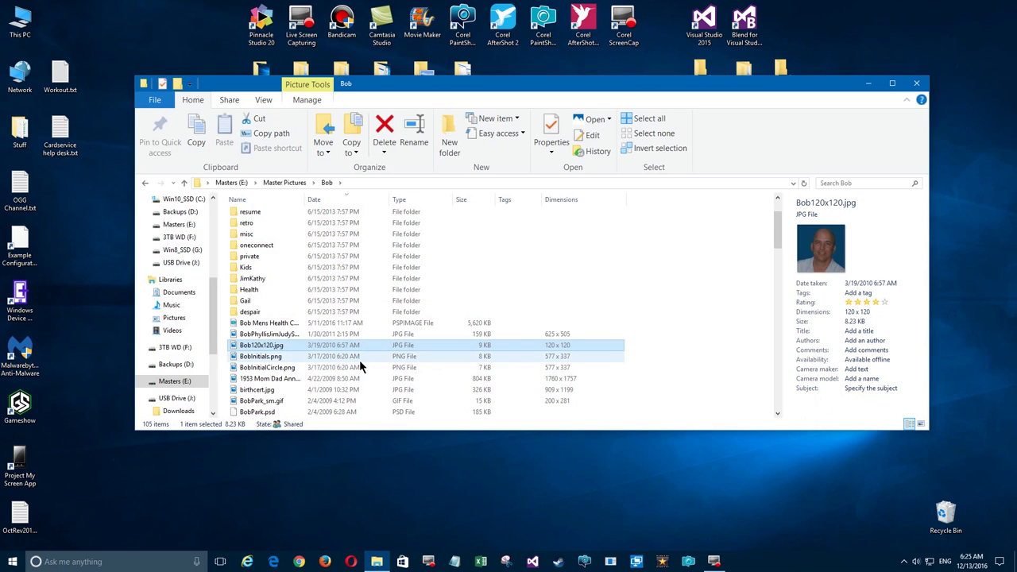
{"action": "mouse_move", "coordinate": [540, 363]}
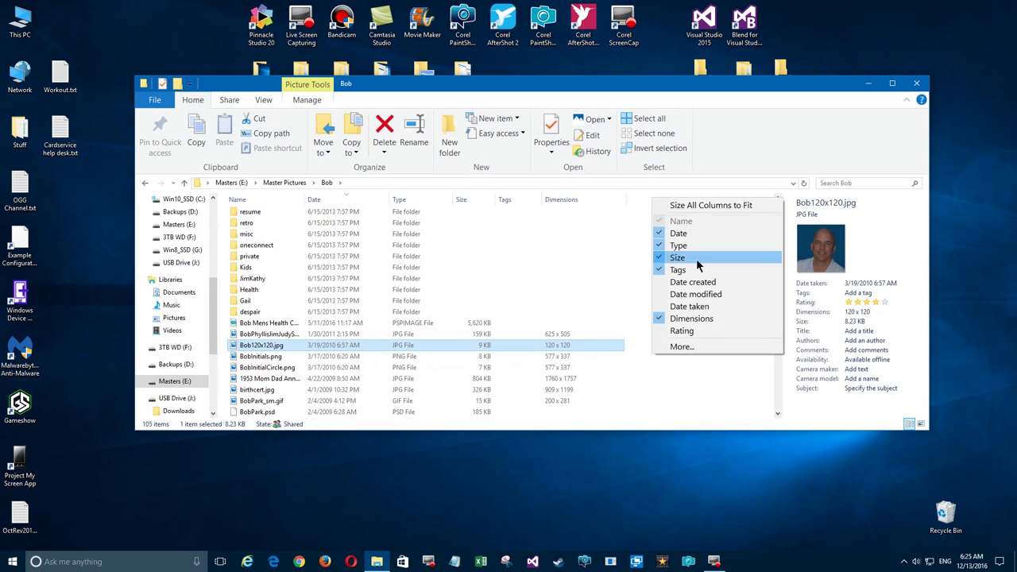
{"action": "left_click", "coordinate": [682, 331]}
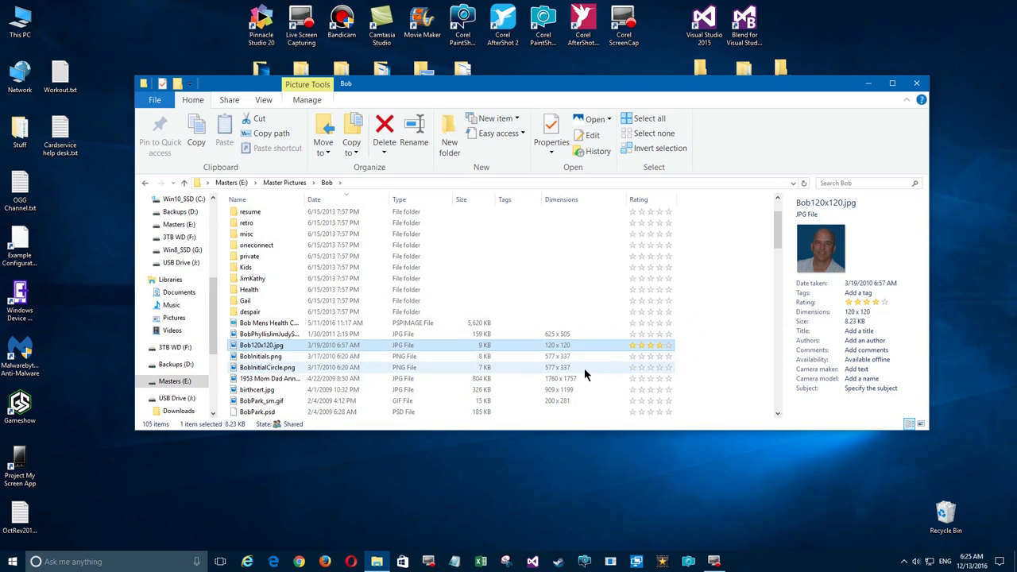
{"action": "left_click", "coordinate": [267, 368]}
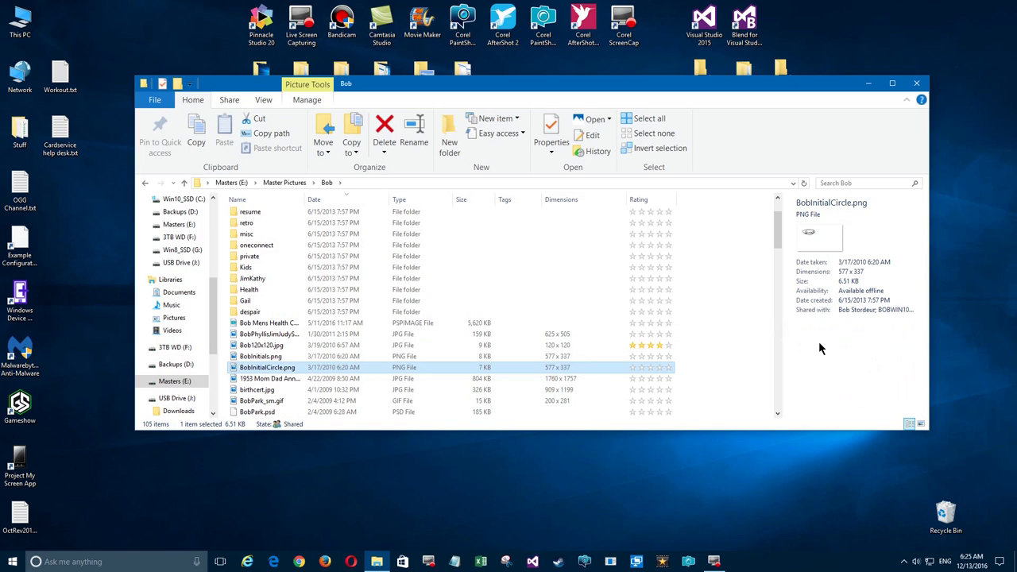
{"action": "mouse_move", "coordinate": [463, 368]}
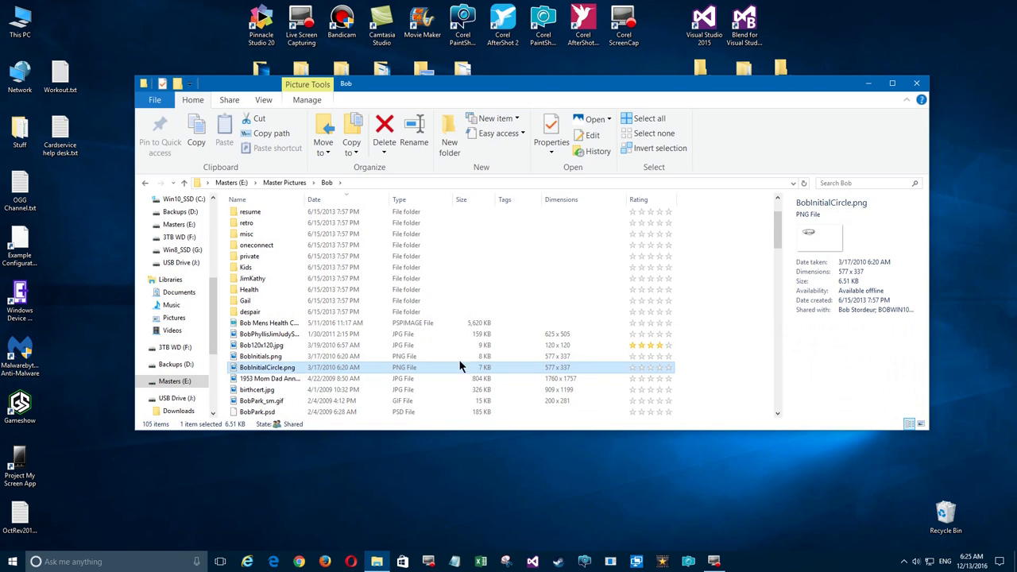
{"action": "mouse_move", "coordinate": [846, 294]}
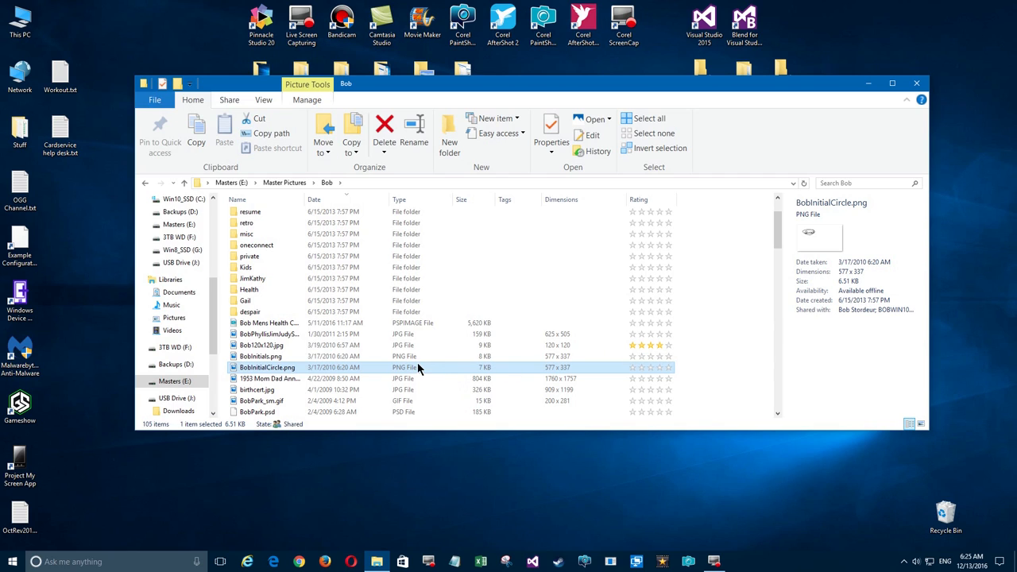
{"action": "left_click", "coordinate": [260, 356]}
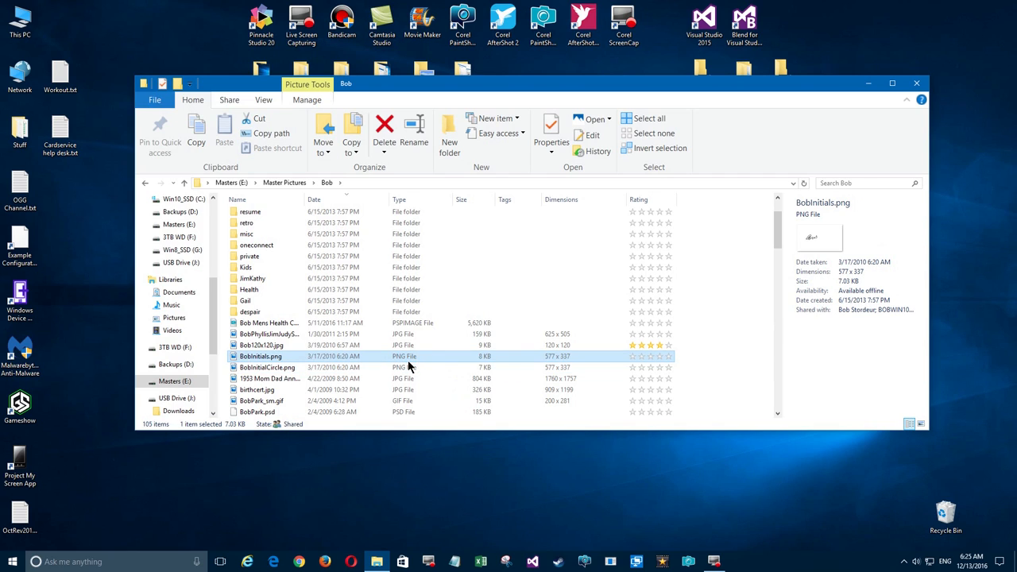
- Check ratings of the 120x120 JPG, birth certificate and park GIF, then return to Master Pictures
{"action": "left_click", "coordinate": [260, 345]}
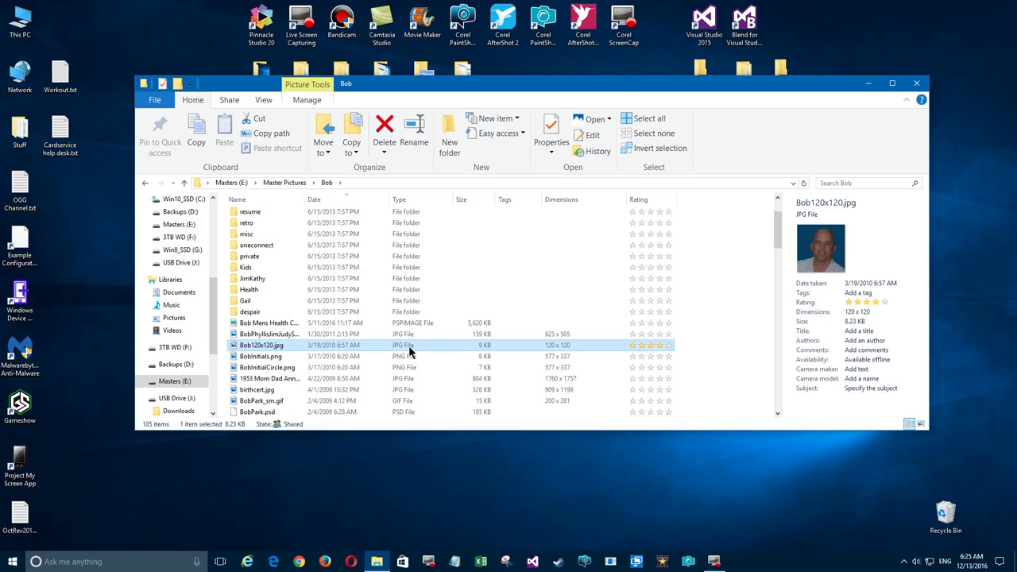
{"action": "left_click", "coordinate": [257, 390]}
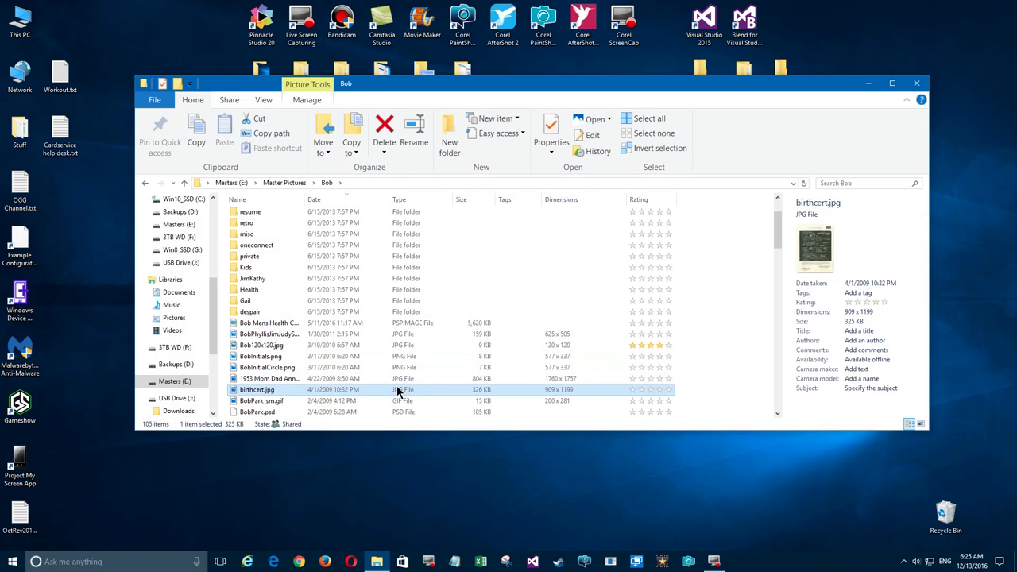
{"action": "left_click", "coordinate": [263, 401]}
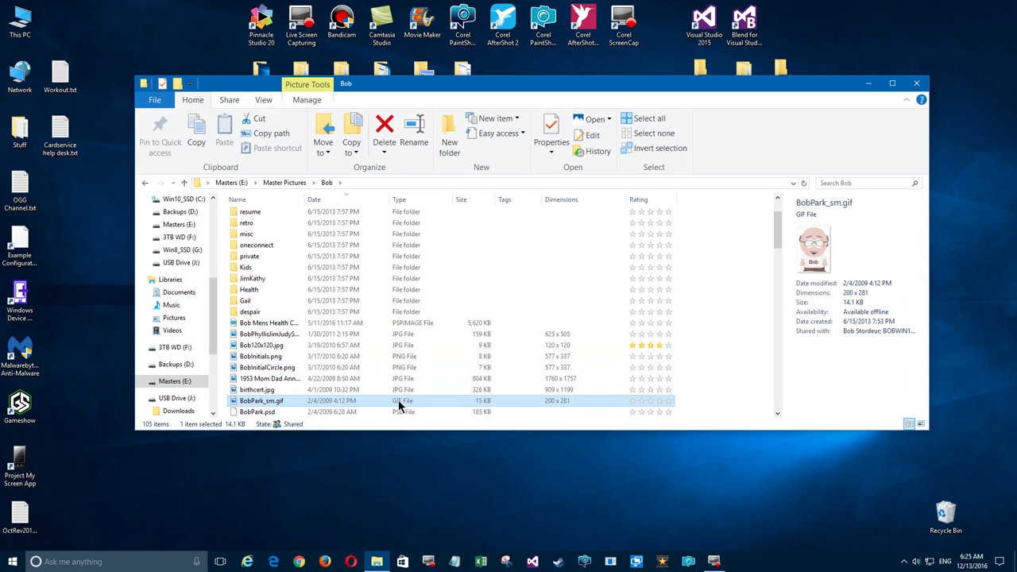
{"action": "mouse_move", "coordinate": [839, 316]}
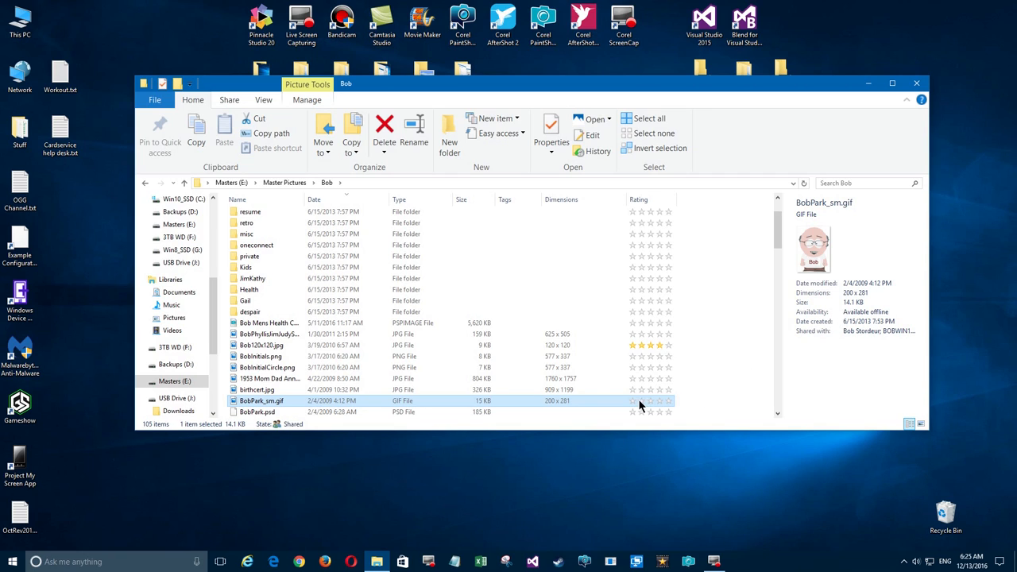
{"action": "mouse_move", "coordinate": [825, 358]}
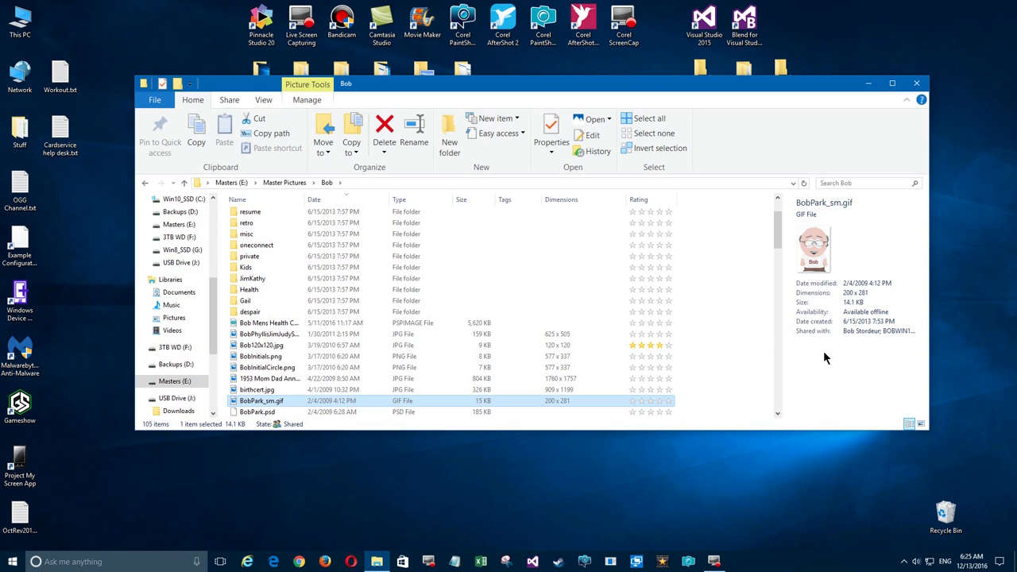
{"action": "left_click", "coordinate": [270, 379]}
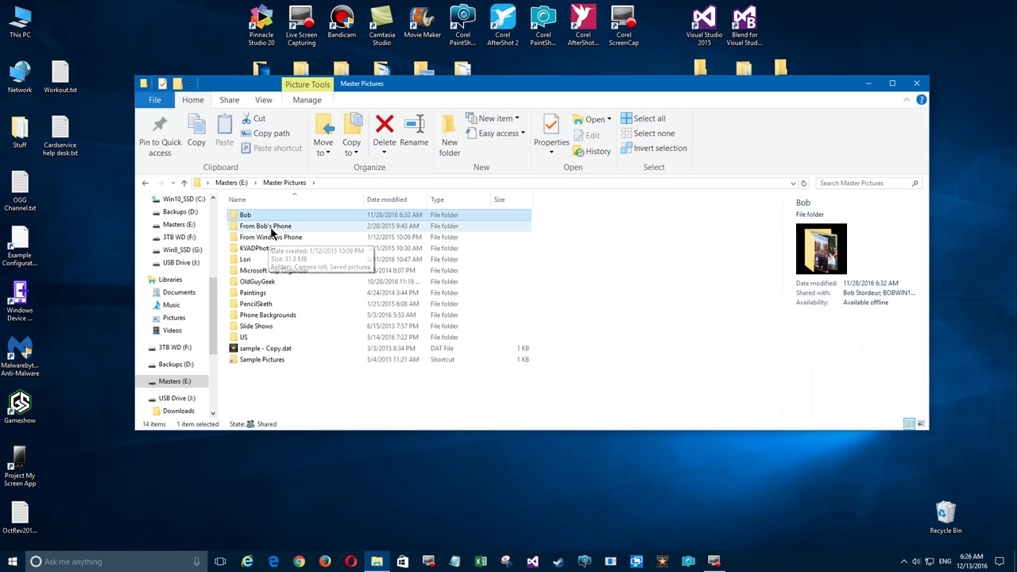
- In From Bob's Phone Camera roll, give WP_20150716_14_36_23_Pro.jpg a star rating
{"action": "double_click", "coordinate": [266, 225]}
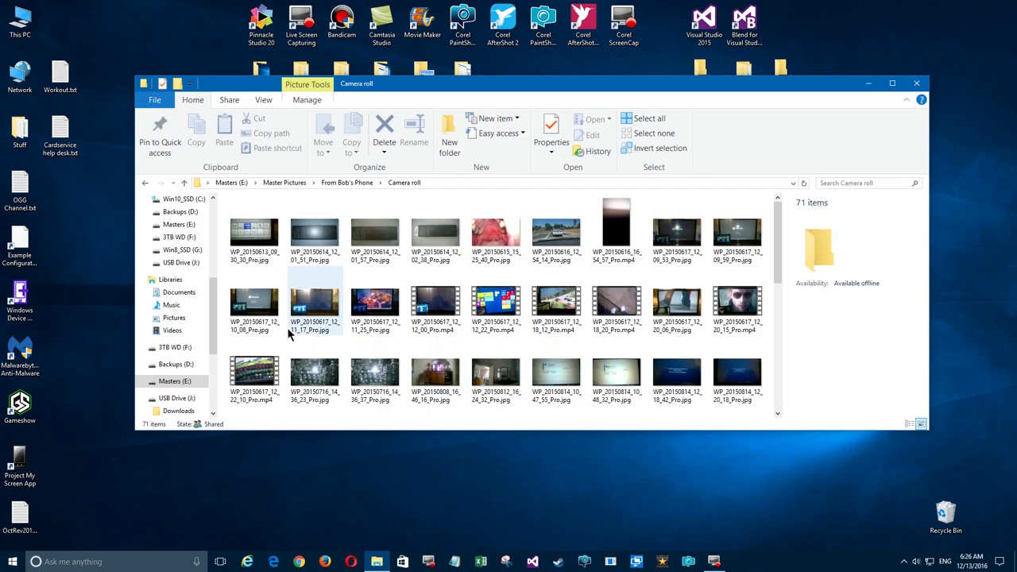
{"action": "left_click", "coordinate": [315, 374]}
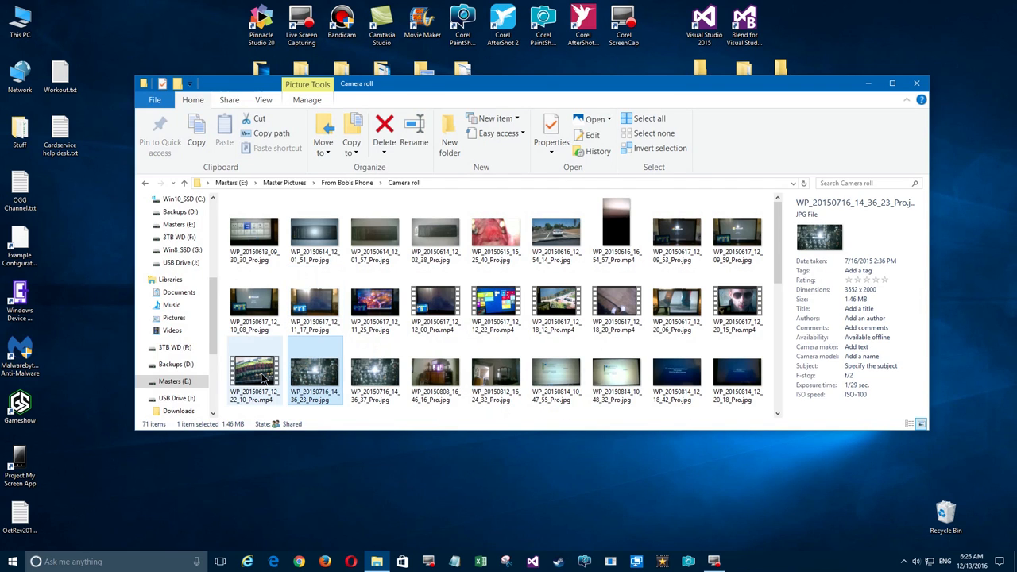
{"action": "left_click", "coordinate": [865, 280]}
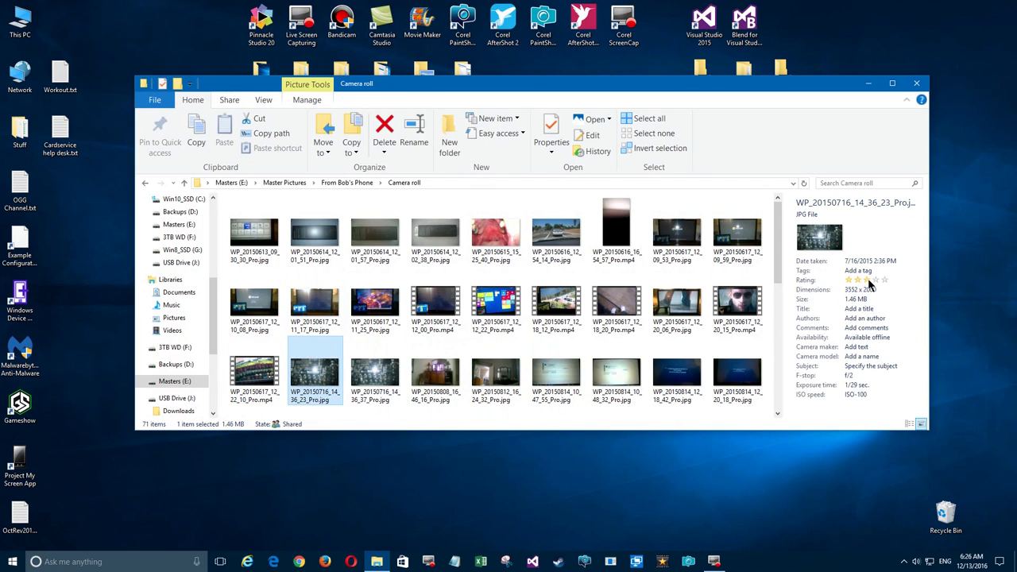
{"action": "left_click", "coordinate": [866, 280]}
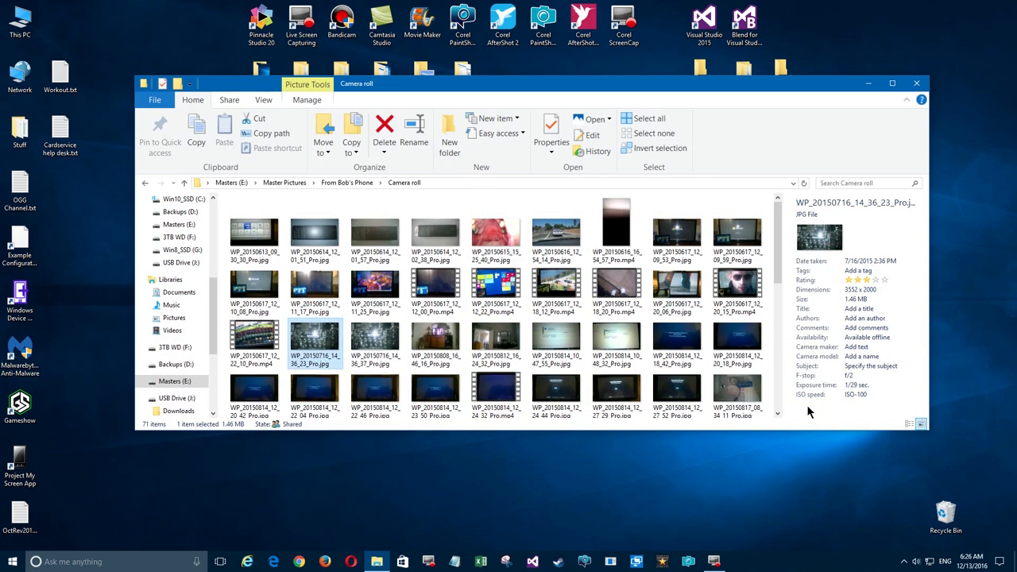
{"action": "mouse_move", "coordinate": [833, 244]}
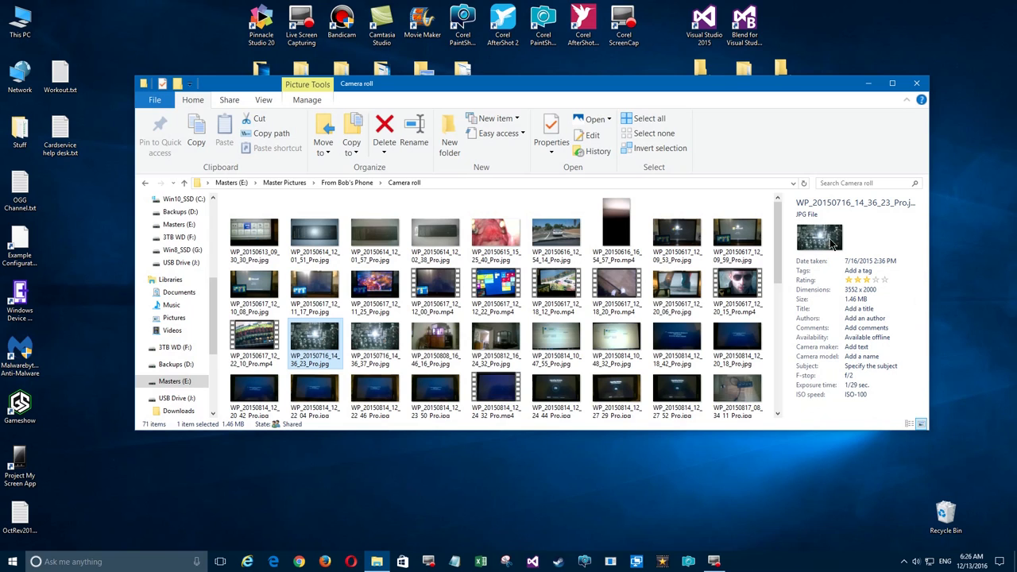
{"action": "mouse_move", "coordinate": [359, 195]}
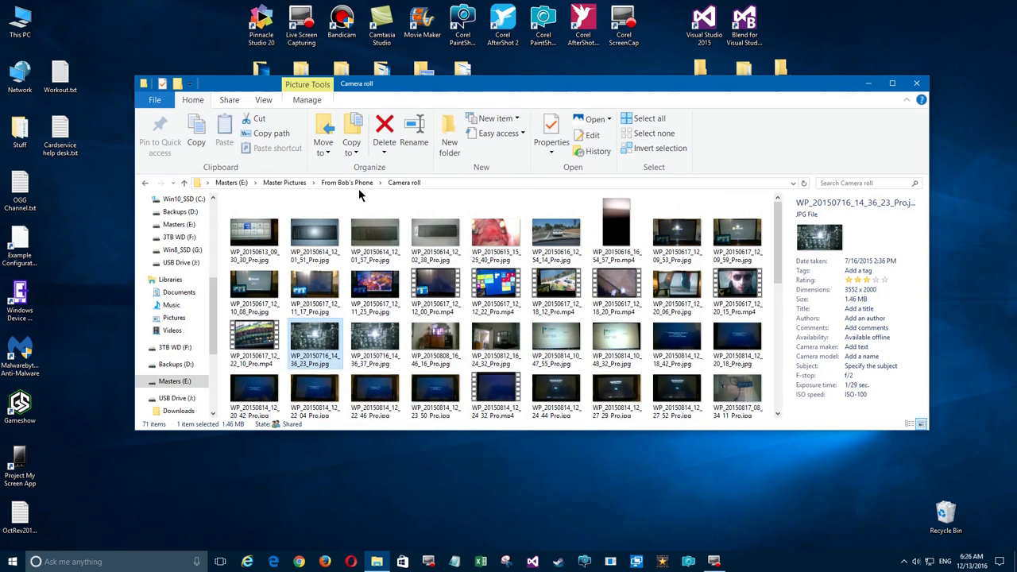
- Search Master Pictures for jpg, listing 9,795 matching items
{"action": "left_click", "coordinate": [285, 181]}
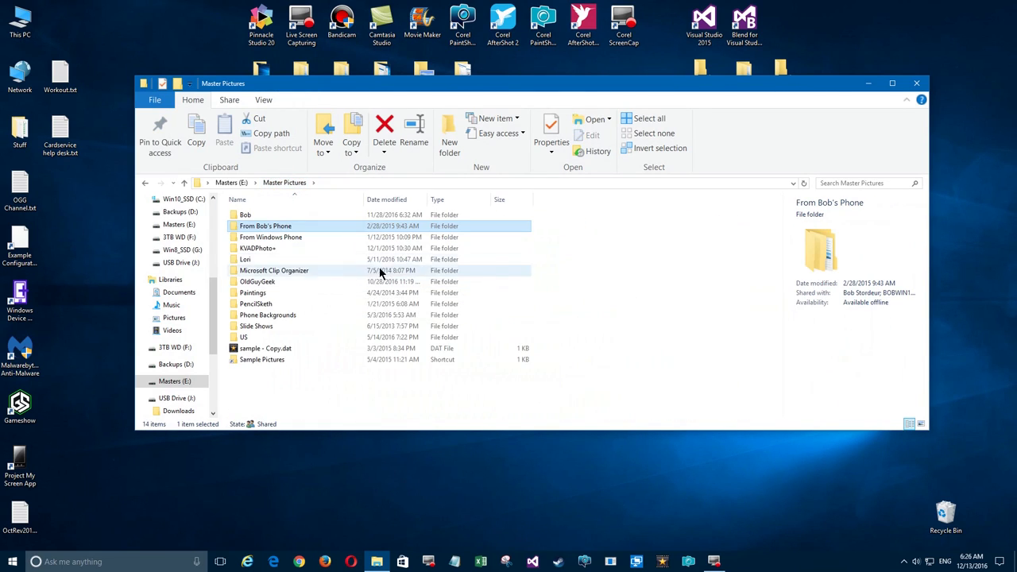
{"action": "left_click", "coordinate": [862, 183]}
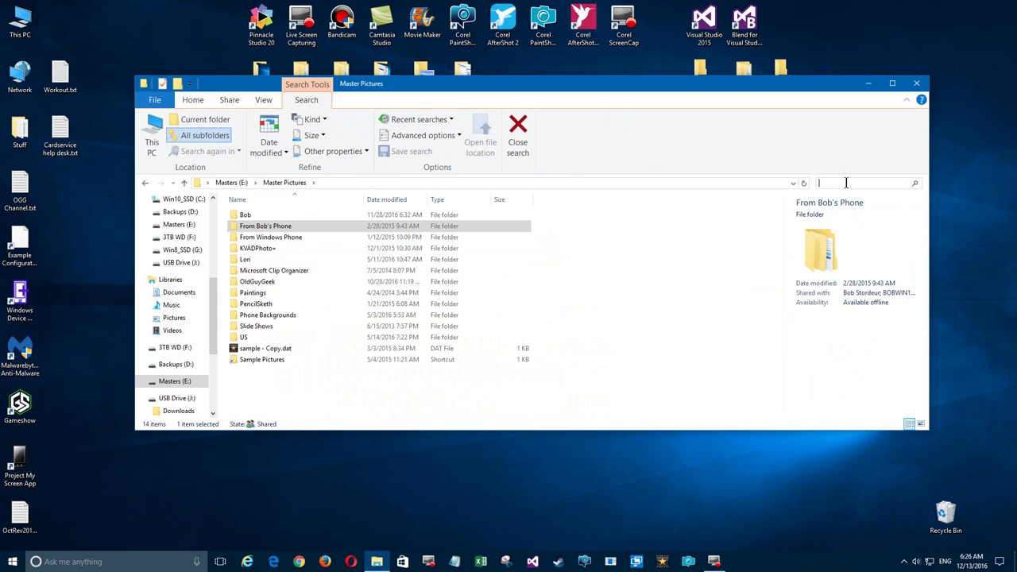
{"action": "type", "text": "l"}
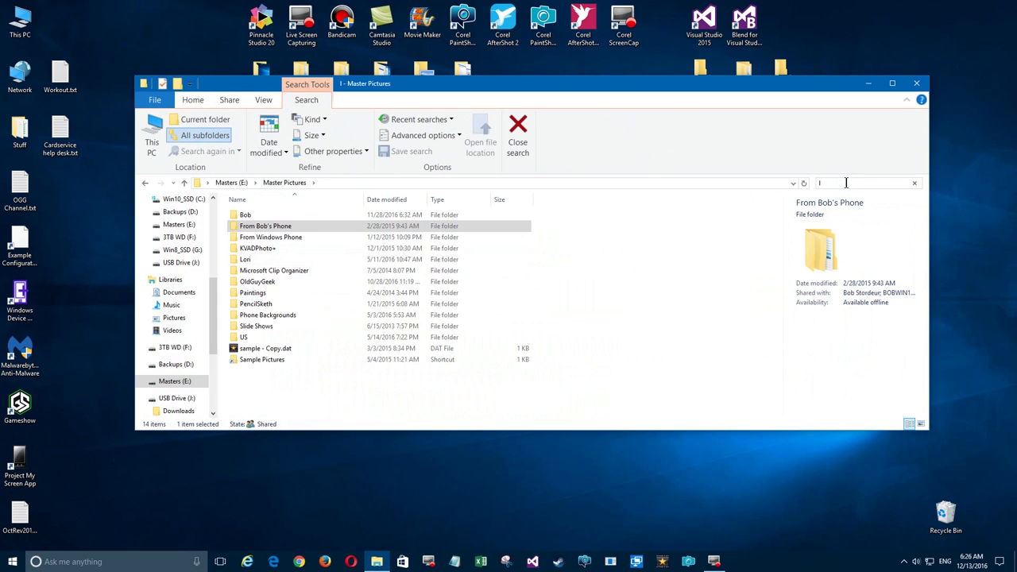
{"action": "type", "text": "g"}
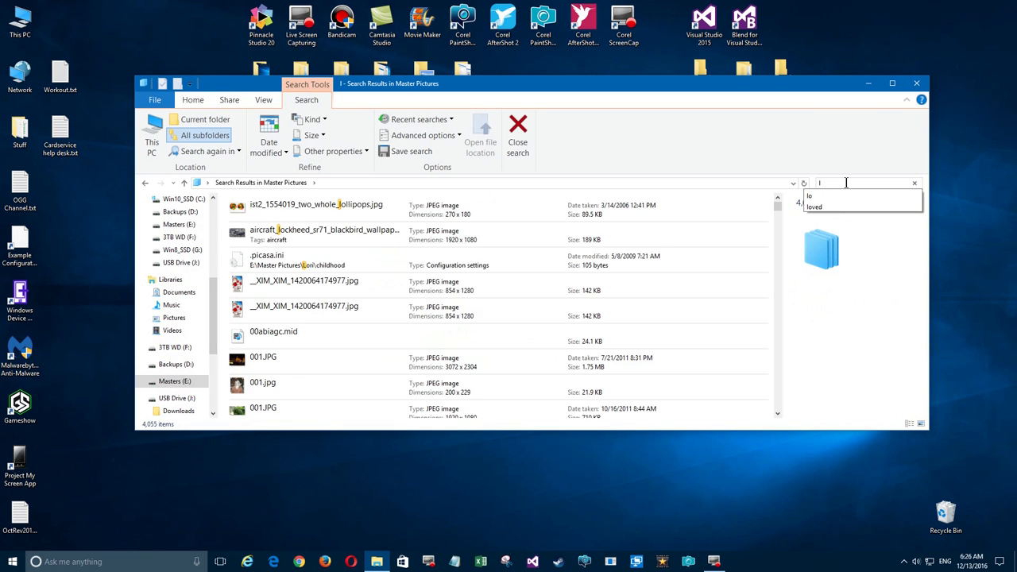
{"action": "type", "text": "jpg"}
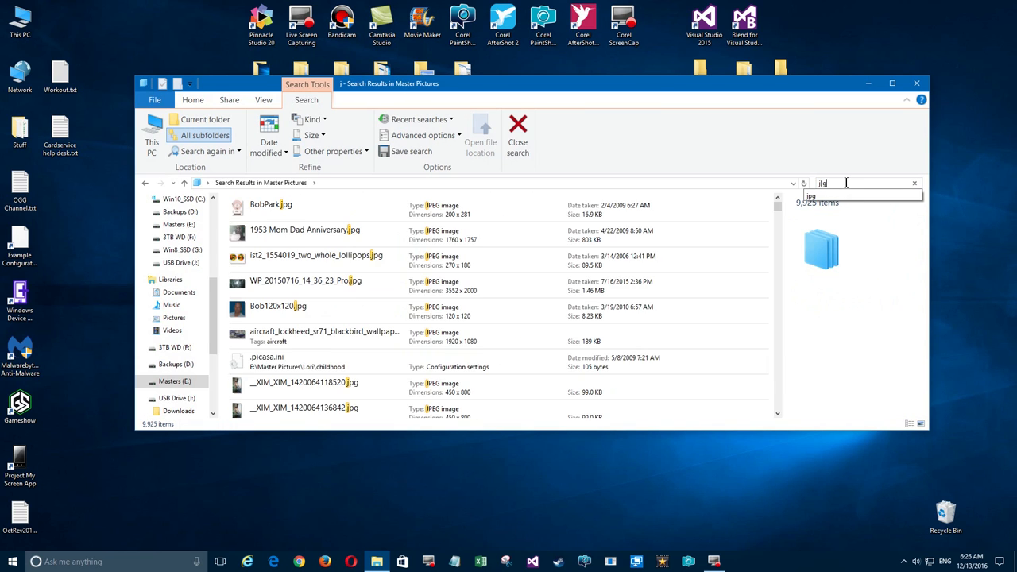
{"action": "key", "text": "BackSpace"}
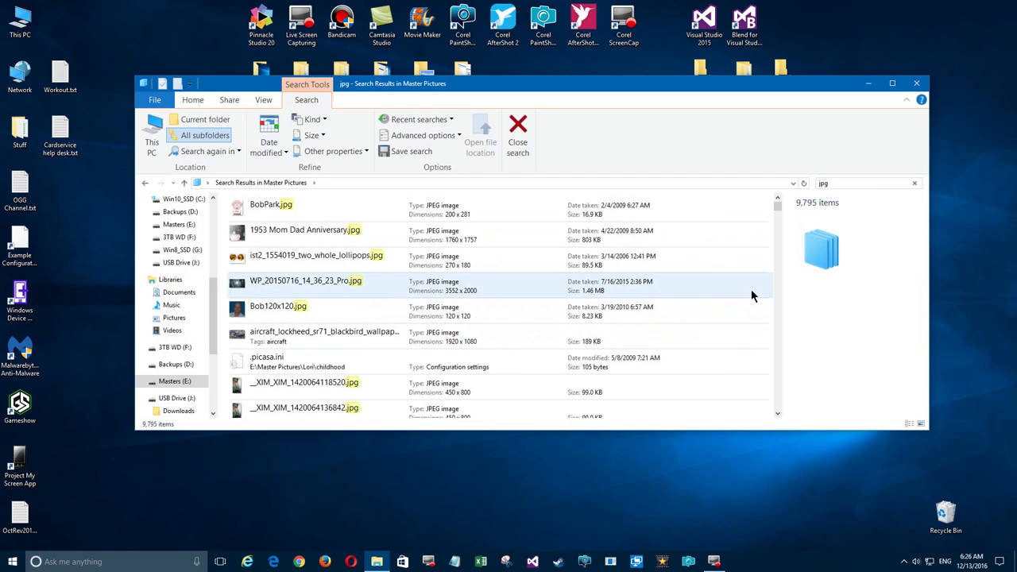
{"action": "mouse_move", "coordinate": [851, 229]}
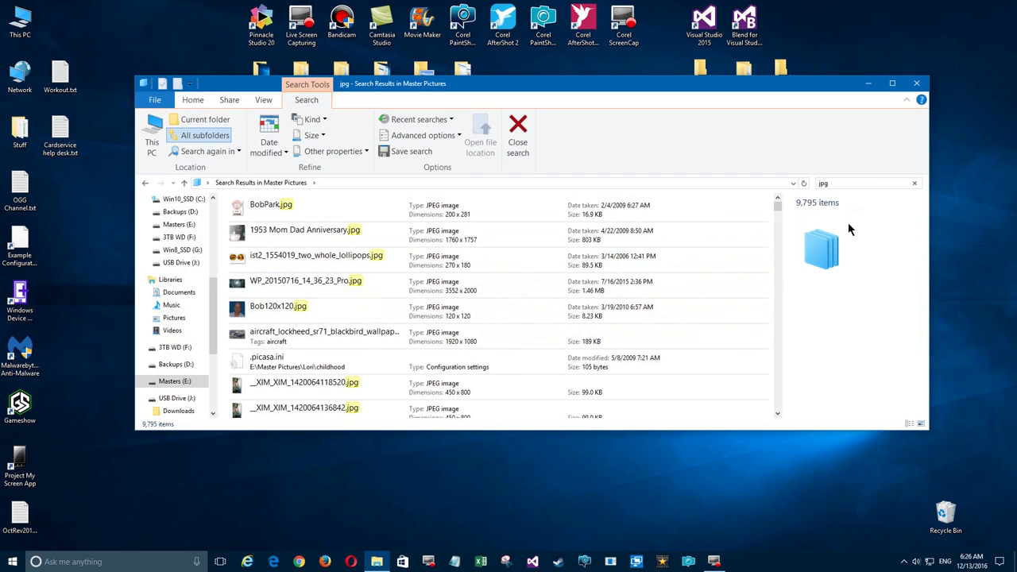
- Sort the jpg search results by Rating, descending
{"action": "right_click", "coordinate": [850, 231]}
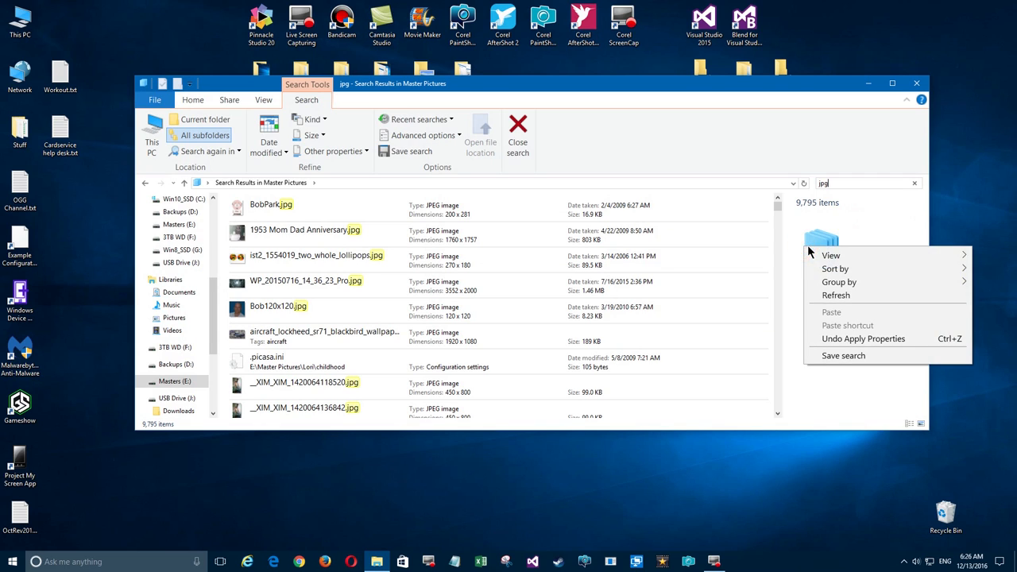
{"action": "mouse_move", "coordinate": [843, 356]}
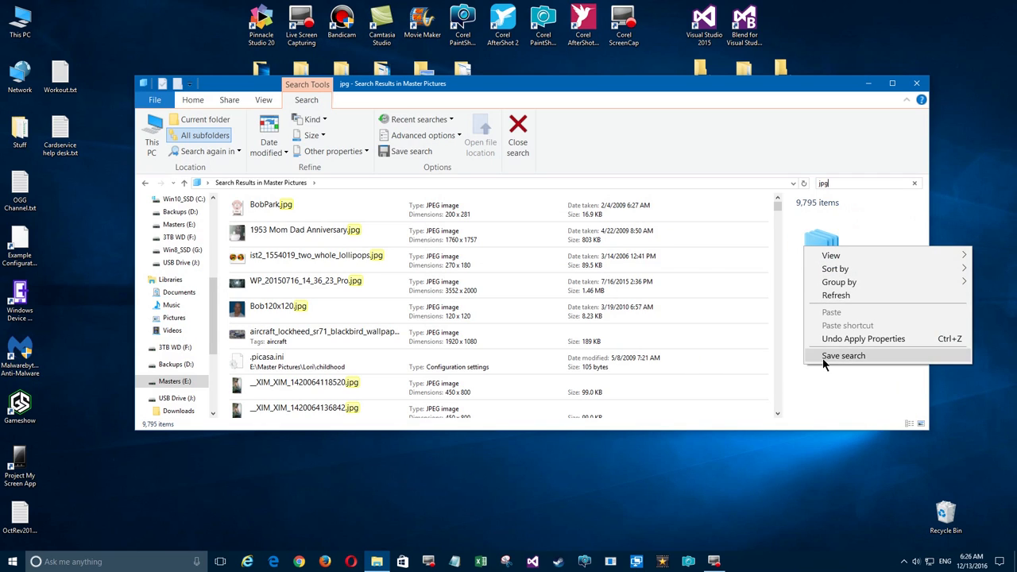
{"action": "left_click", "coordinate": [836, 269]}
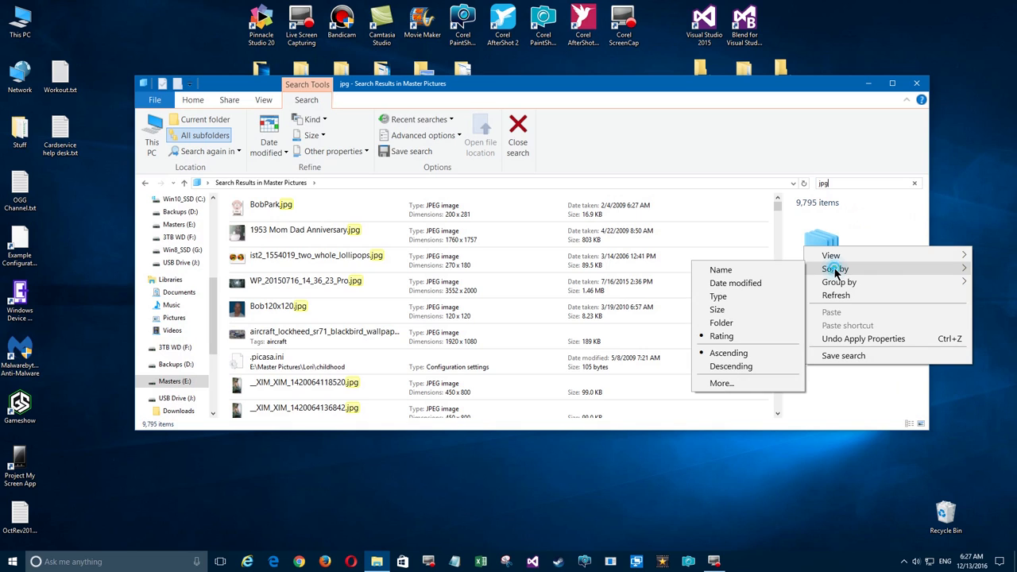
{"action": "left_click", "coordinate": [720, 271]}
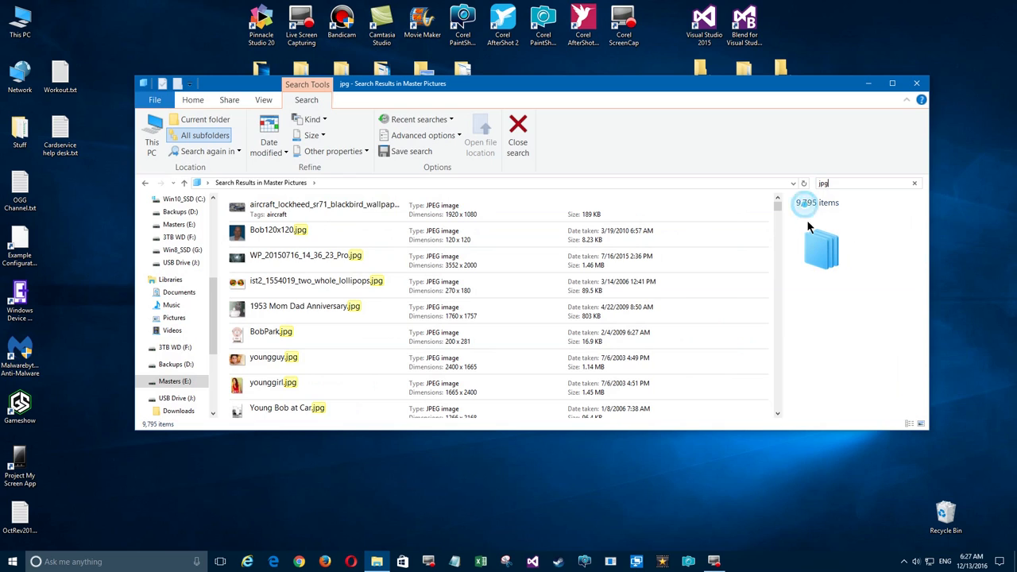
{"action": "right_click", "coordinate": [826, 203]}
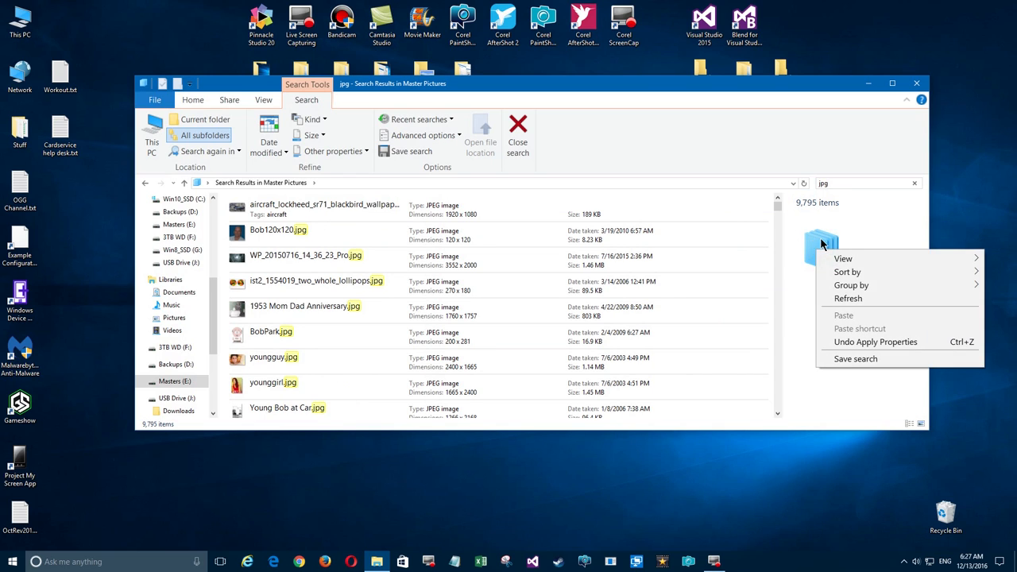
{"action": "mouse_move", "coordinate": [839, 342]}
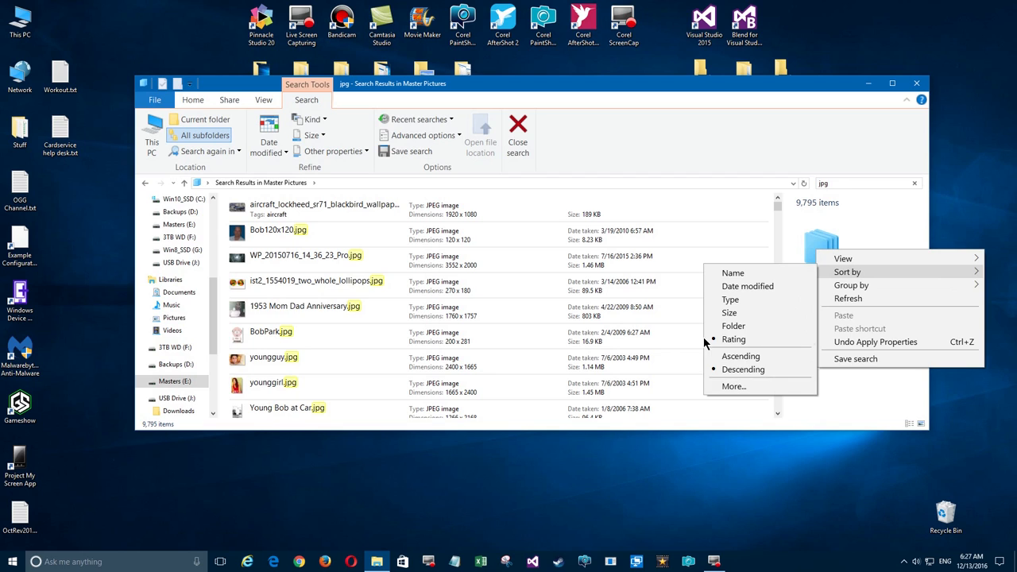
{"action": "mouse_move", "coordinate": [735, 386]}
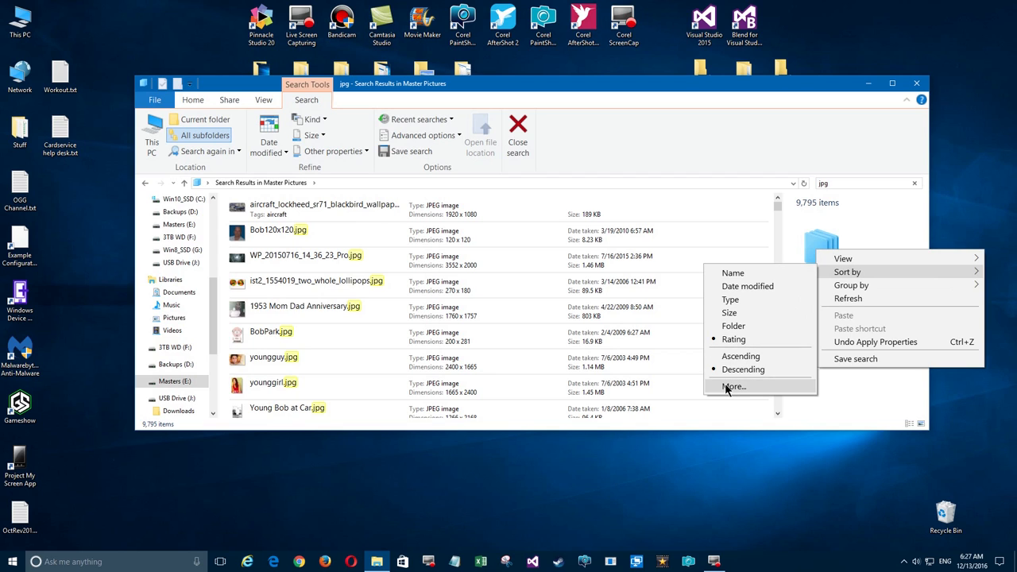
- Glance at the Choose Details column chooser, close it, and bring up the results pane options again
{"action": "left_click", "coordinate": [733, 388]}
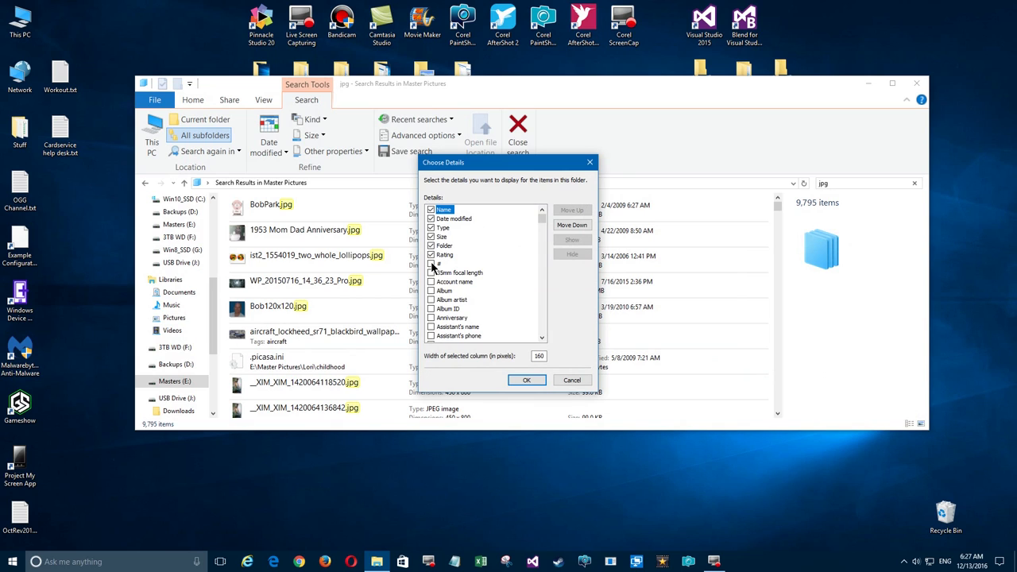
{"action": "left_click", "coordinate": [526, 379]}
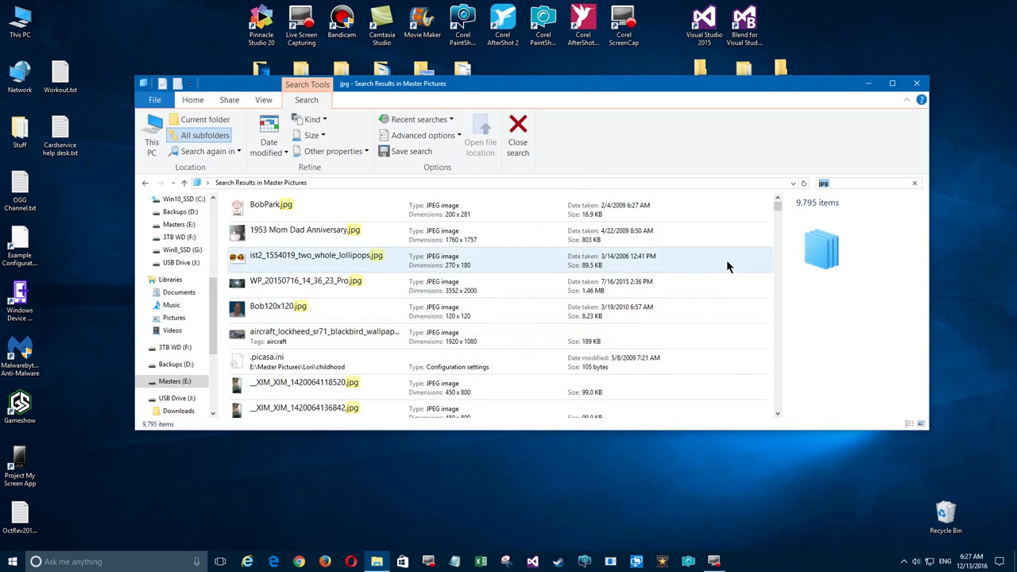
{"action": "right_click", "coordinate": [824, 246]}
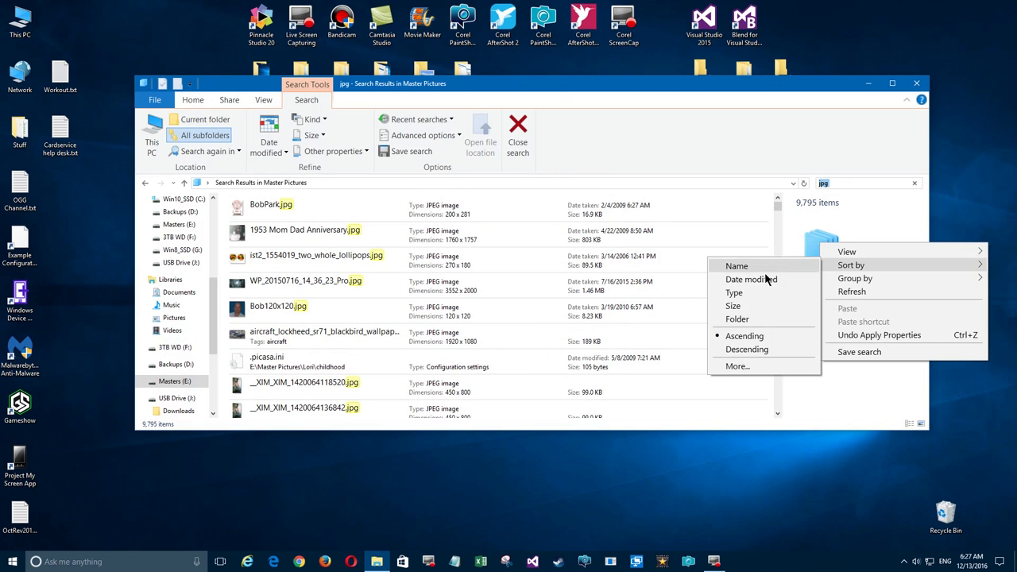
{"action": "mouse_move", "coordinate": [776, 306]}
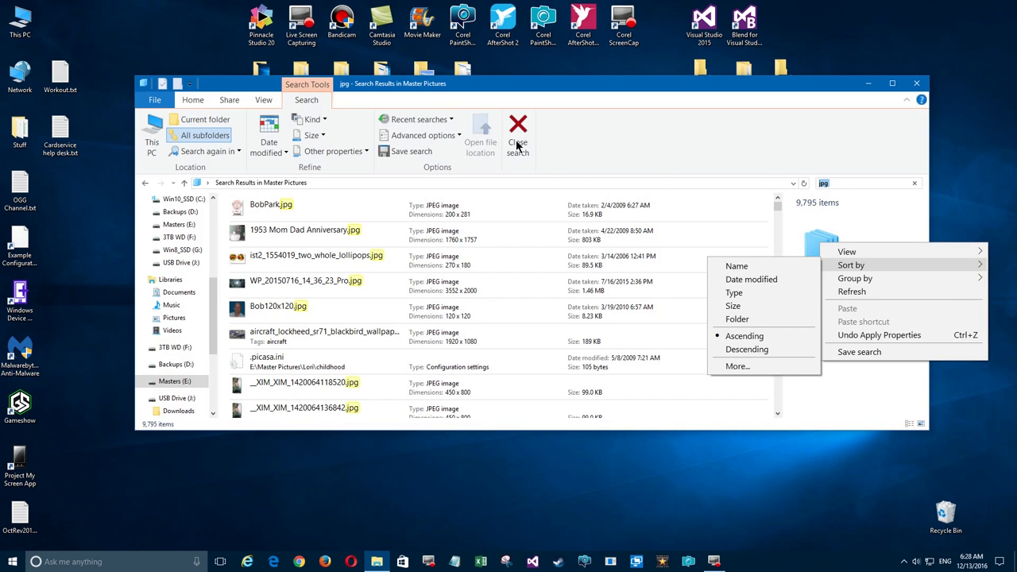
{"action": "mouse_move", "coordinate": [321, 158]}
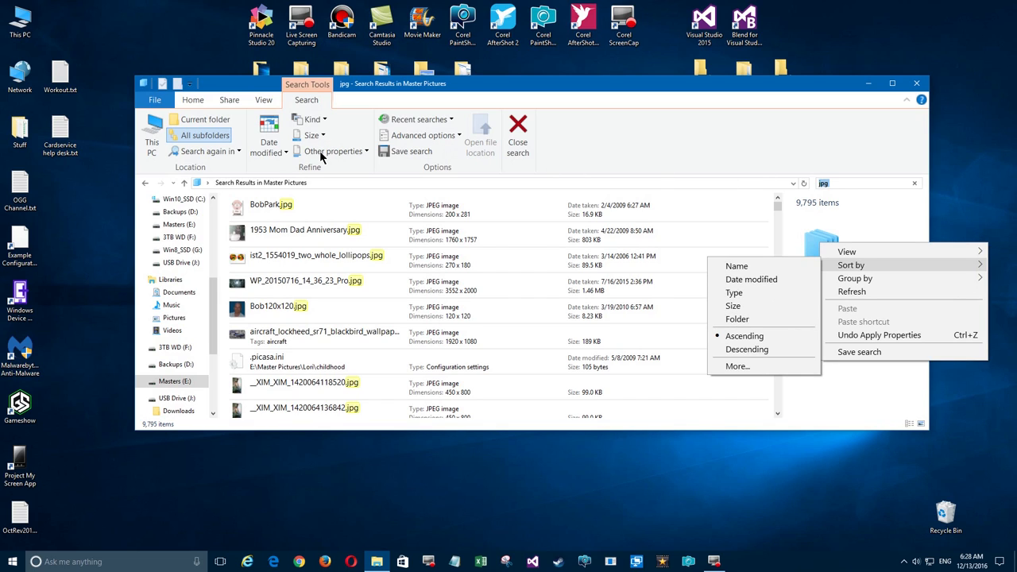
{"action": "mouse_move", "coordinate": [337, 157]}
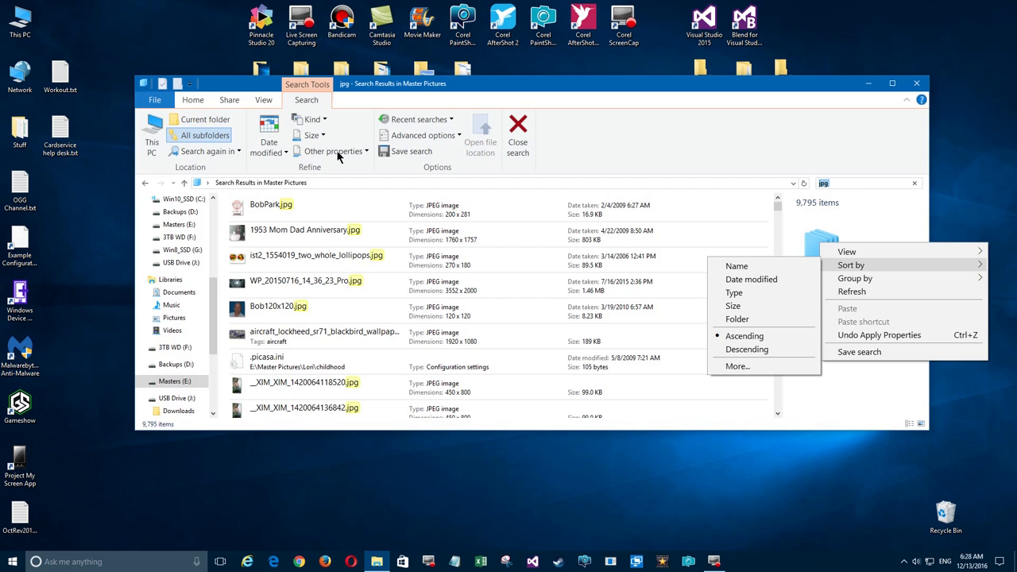
{"action": "mouse_move", "coordinate": [324, 157]}
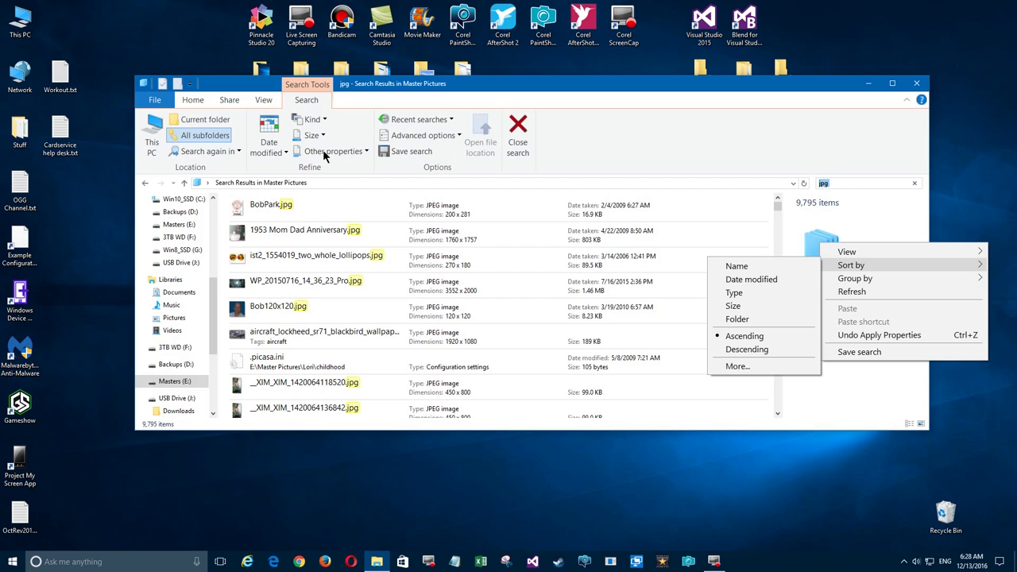
- Check the Search ribbon's Other properties list, then return to the results pane options
{"action": "left_click", "coordinate": [332, 151]}
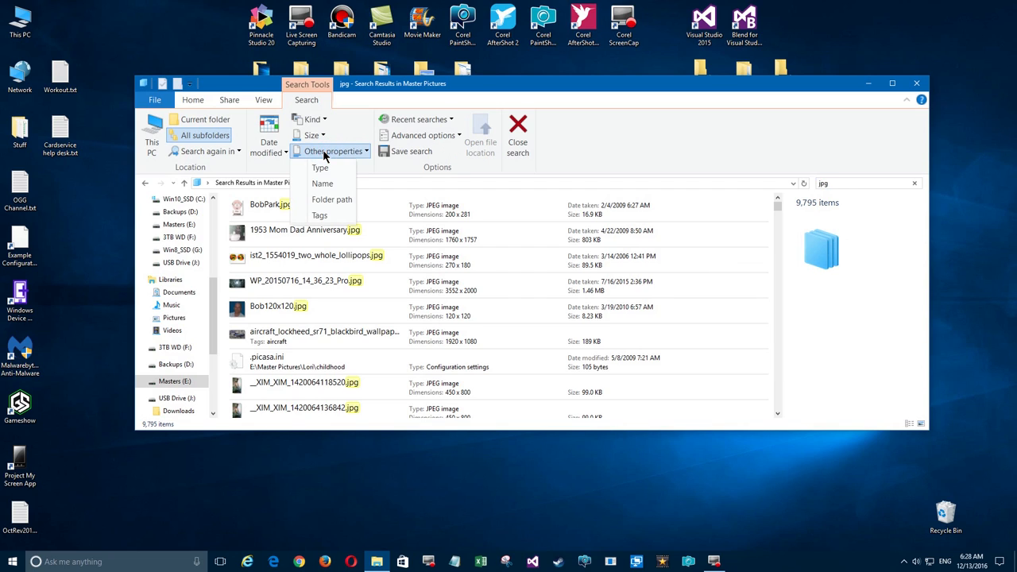
{"action": "mouse_move", "coordinate": [321, 156]}
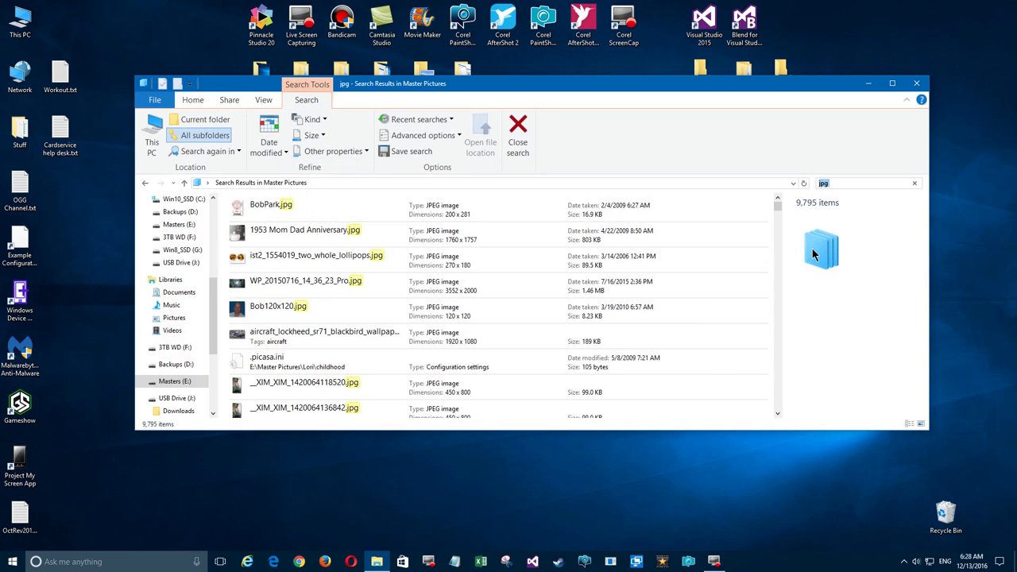
{"action": "right_click", "coordinate": [823, 251]}
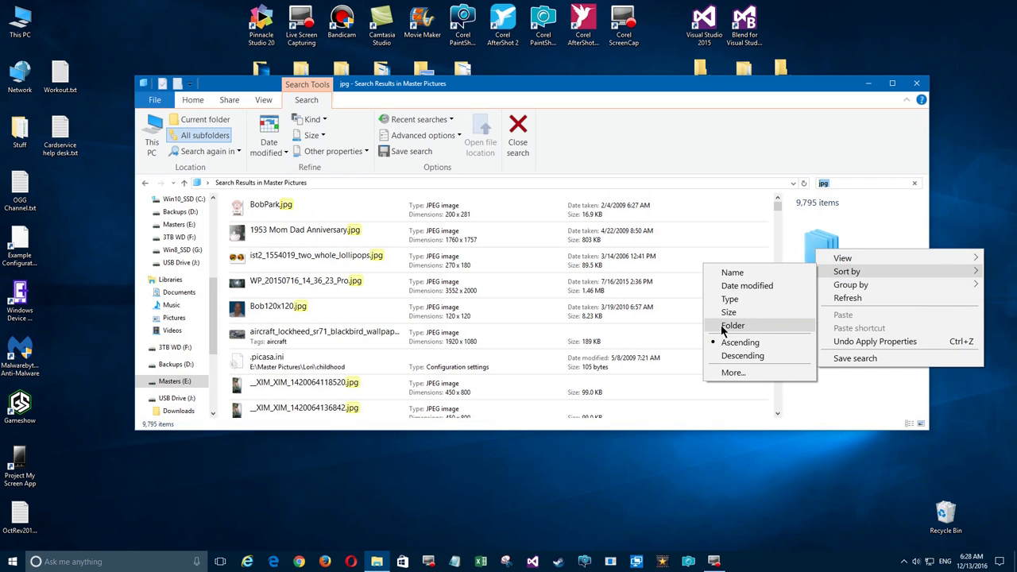
{"action": "mouse_move", "coordinate": [732, 372]}
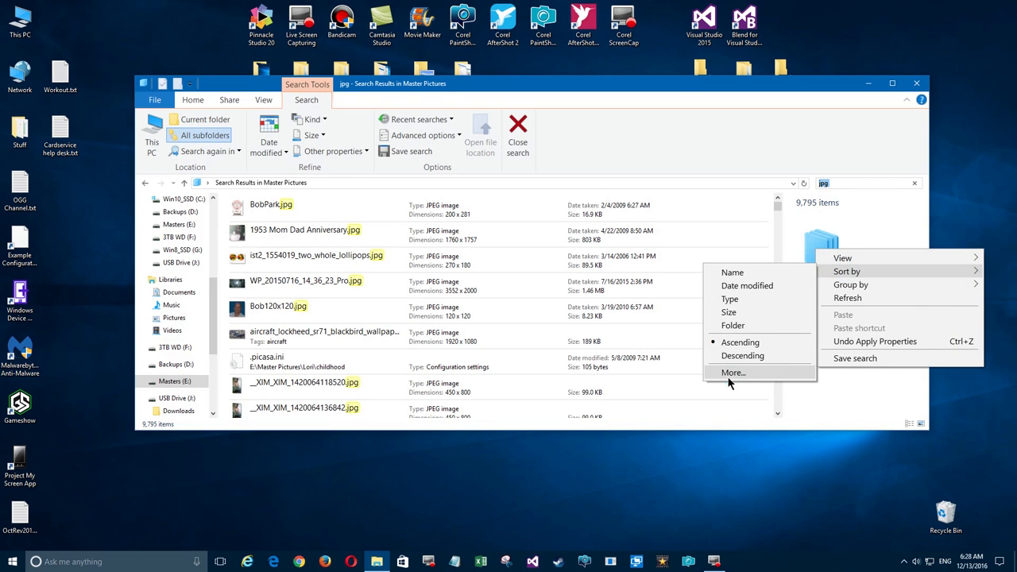
- Add Rating as a detail column for the jpg results via Choose Details and confirm
{"action": "left_click", "coordinate": [733, 372]}
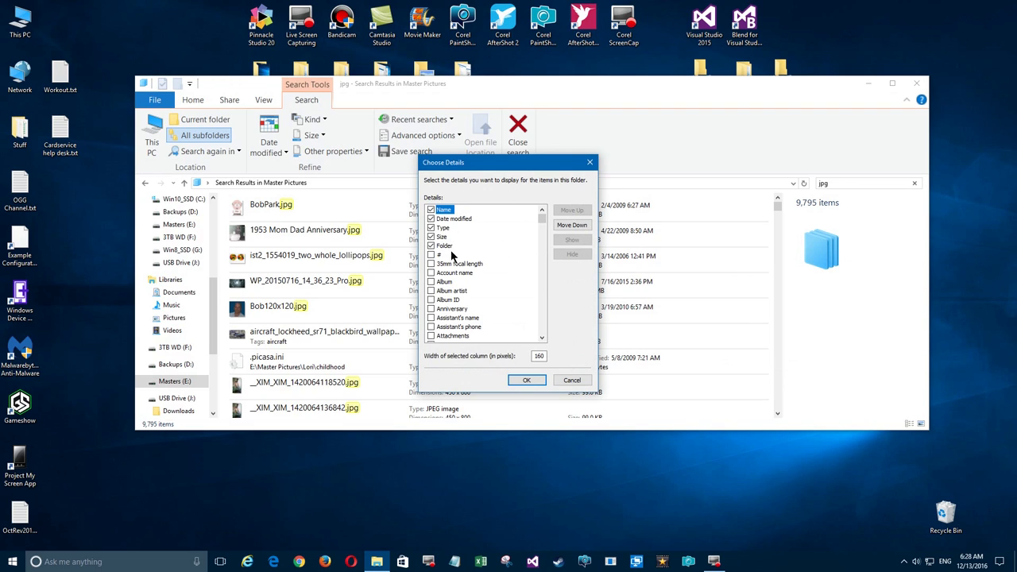
{"action": "scroll", "scroll_direction": "down", "scroll_amount": 3}
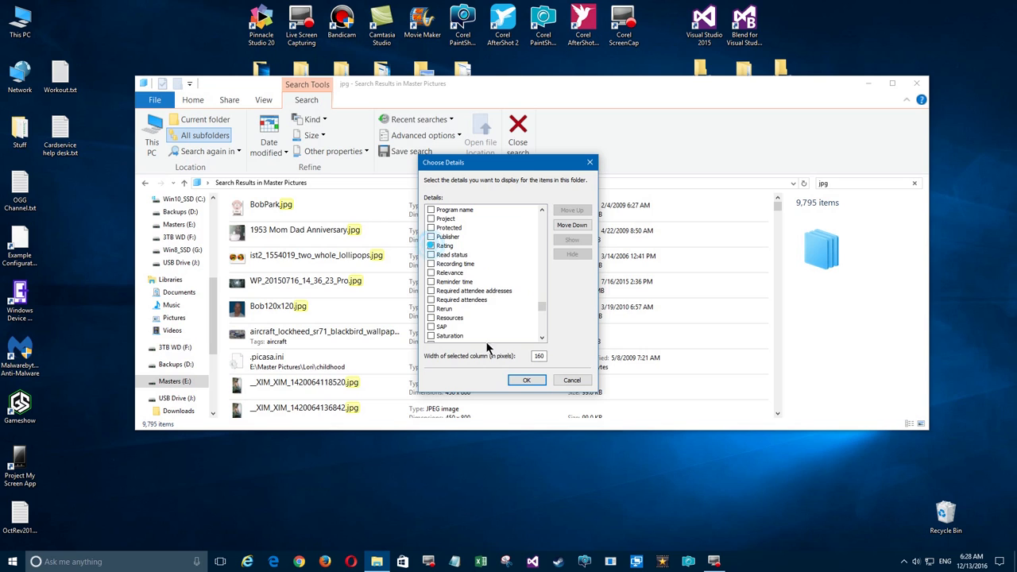
{"action": "left_click", "coordinate": [526, 380]}
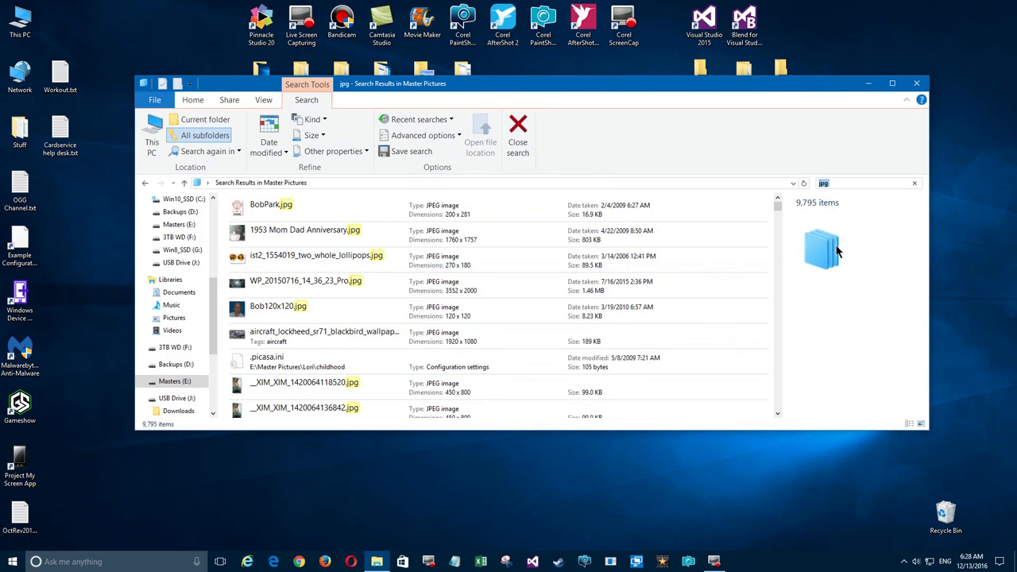
- Bring up the results pane options to reach the View layout choices, currently Content
{"action": "right_click", "coordinate": [823, 247]}
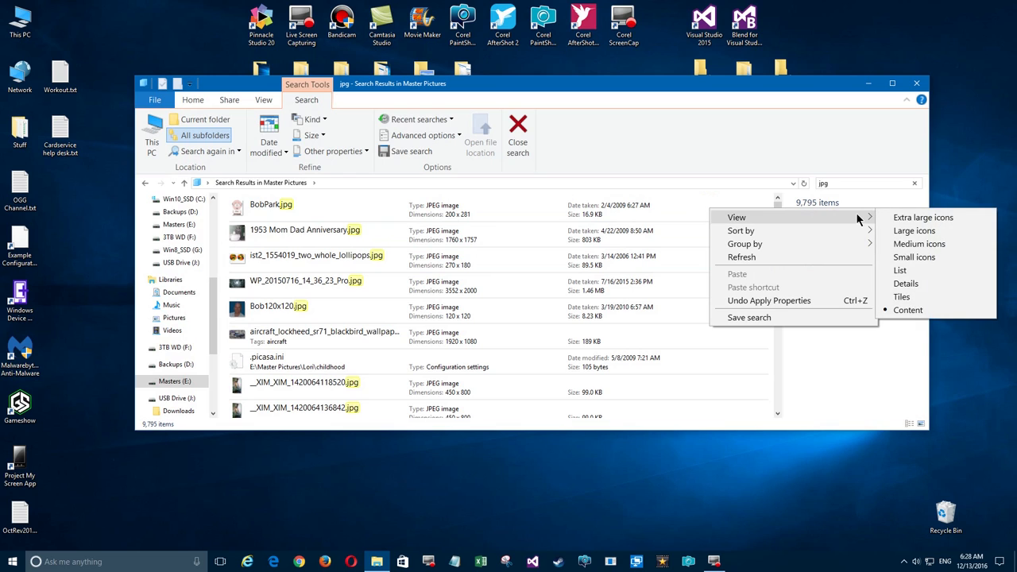
{"action": "mouse_move", "coordinate": [906, 283]}
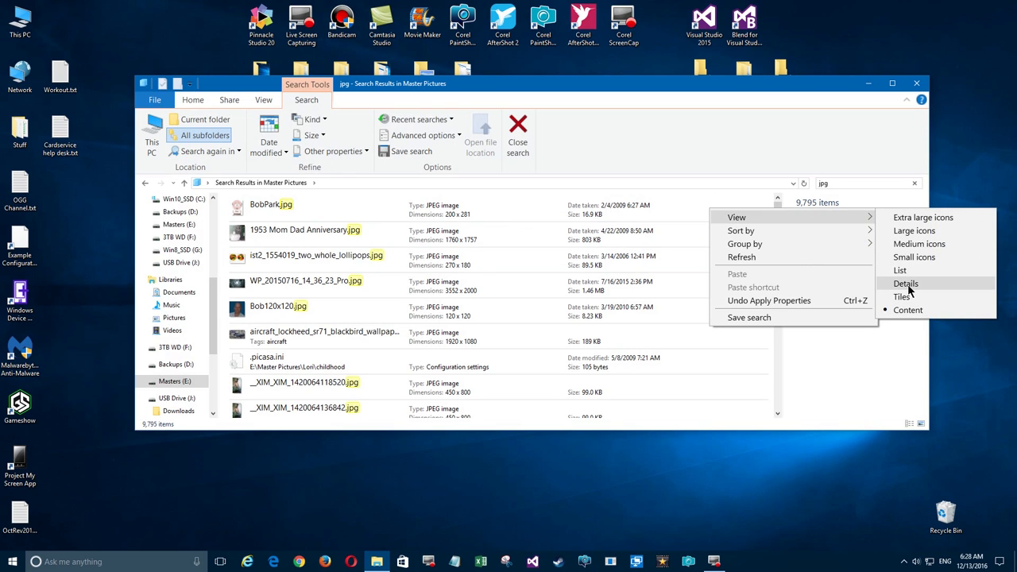
- Switch the jpg results to Details layout and sort them by the star Rating column
{"action": "left_click", "coordinate": [907, 283]}
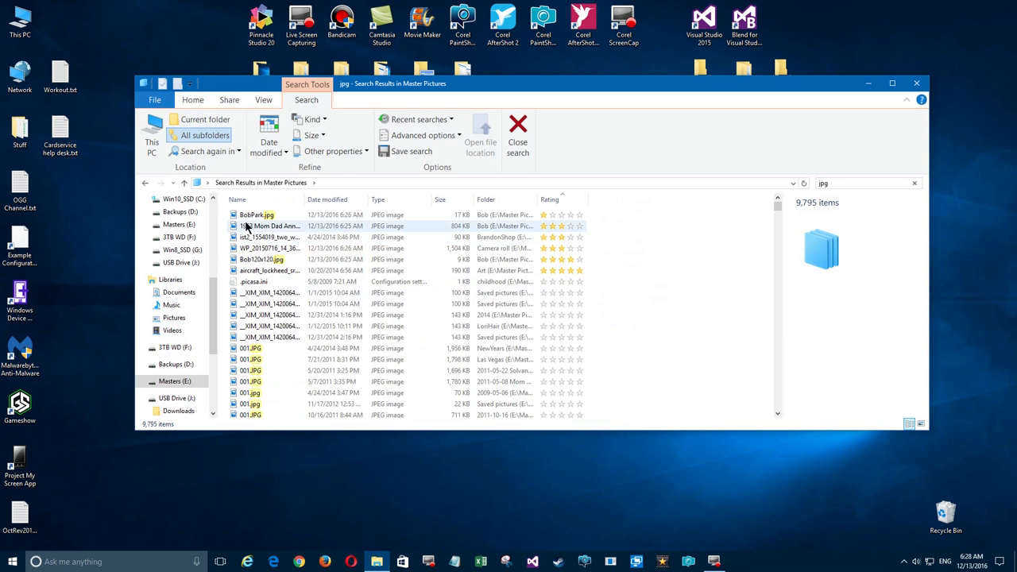
{"action": "mouse_move", "coordinate": [423, 270]}
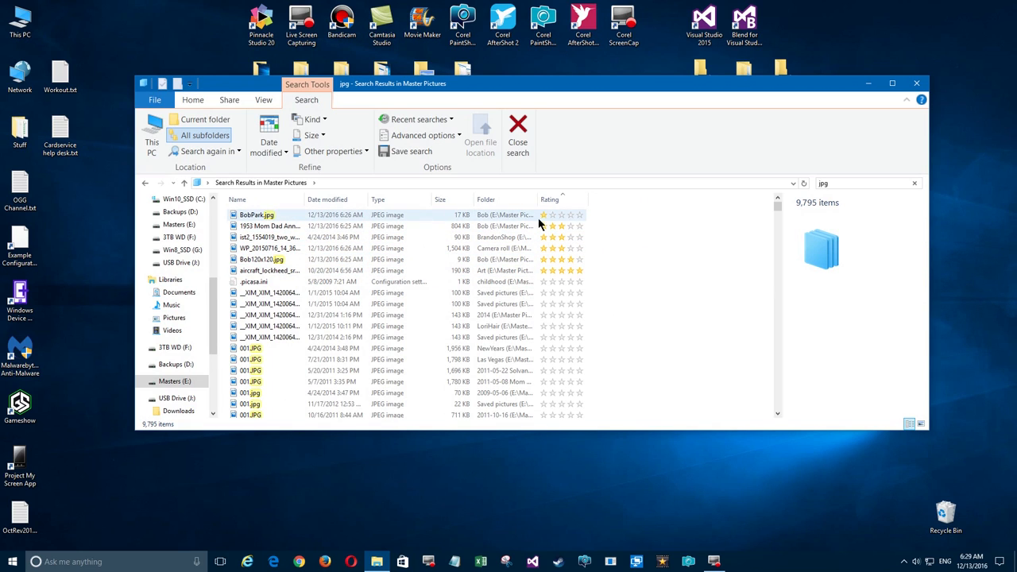
{"action": "left_click", "coordinate": [261, 259]}
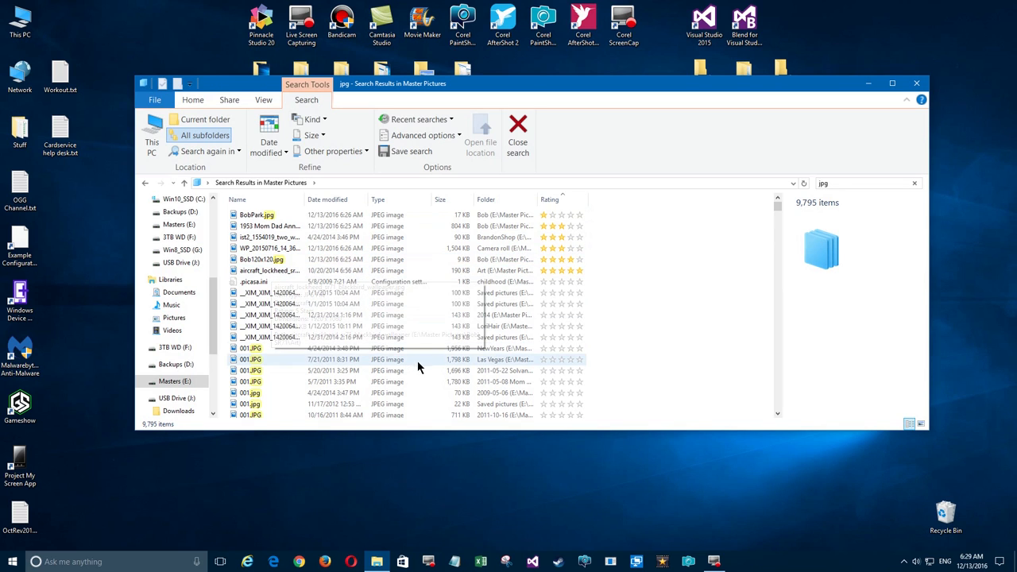
{"action": "scroll", "scroll_direction": "down", "scroll_amount": 3}
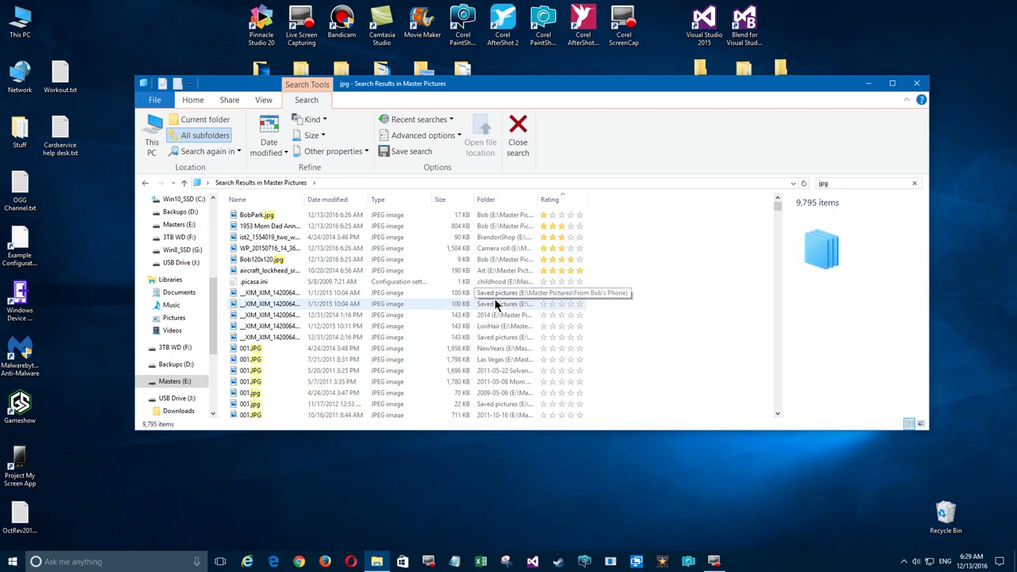
{"action": "mouse_move", "coordinate": [687, 195]}
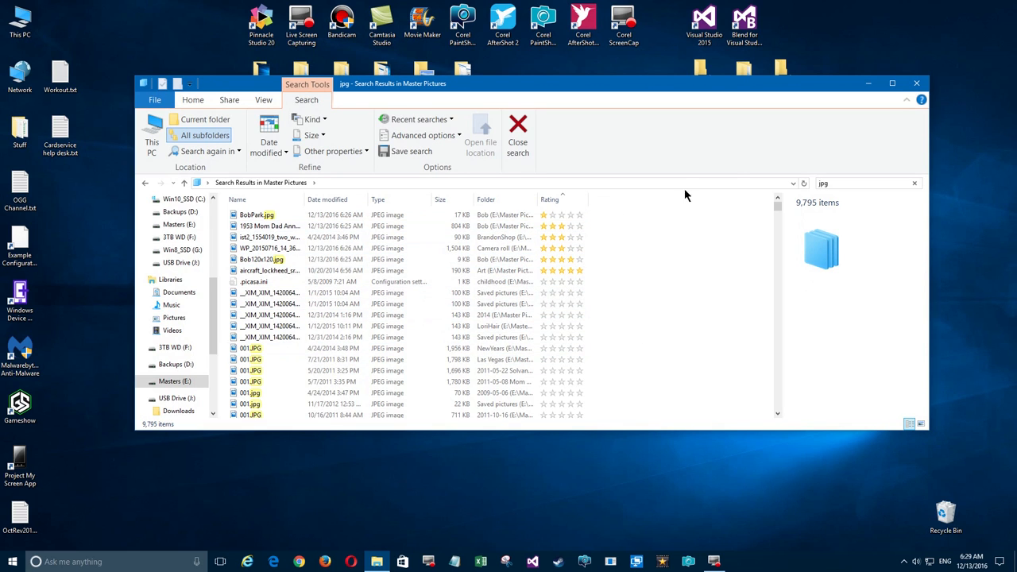